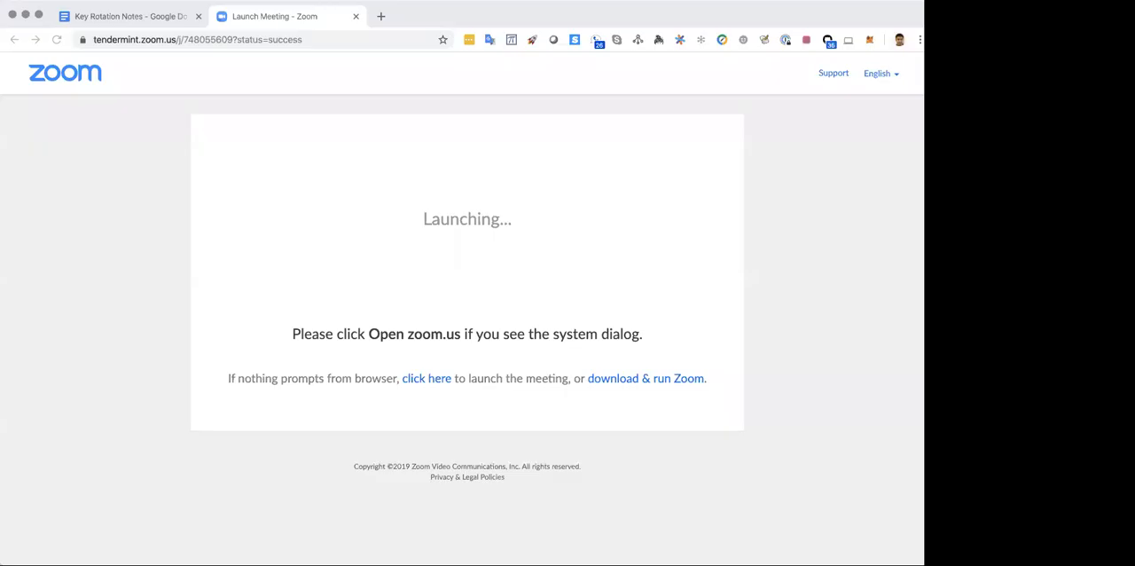
mouse_move(129, 16)
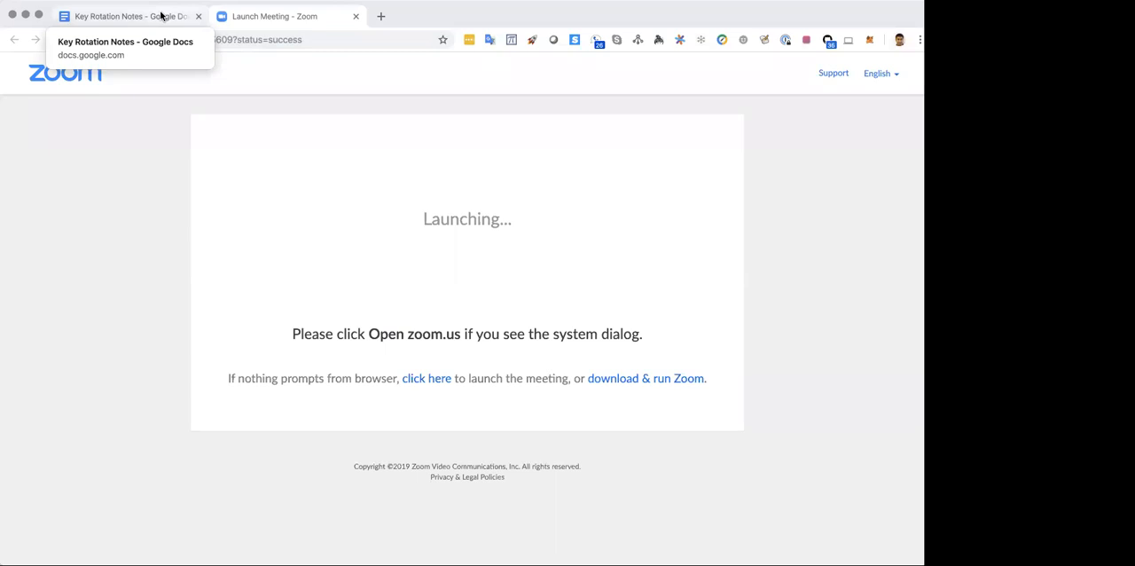
- Switch to the browser tab with the cosmos-sdk pull request #5233 on GitHub
left_click(125, 16)
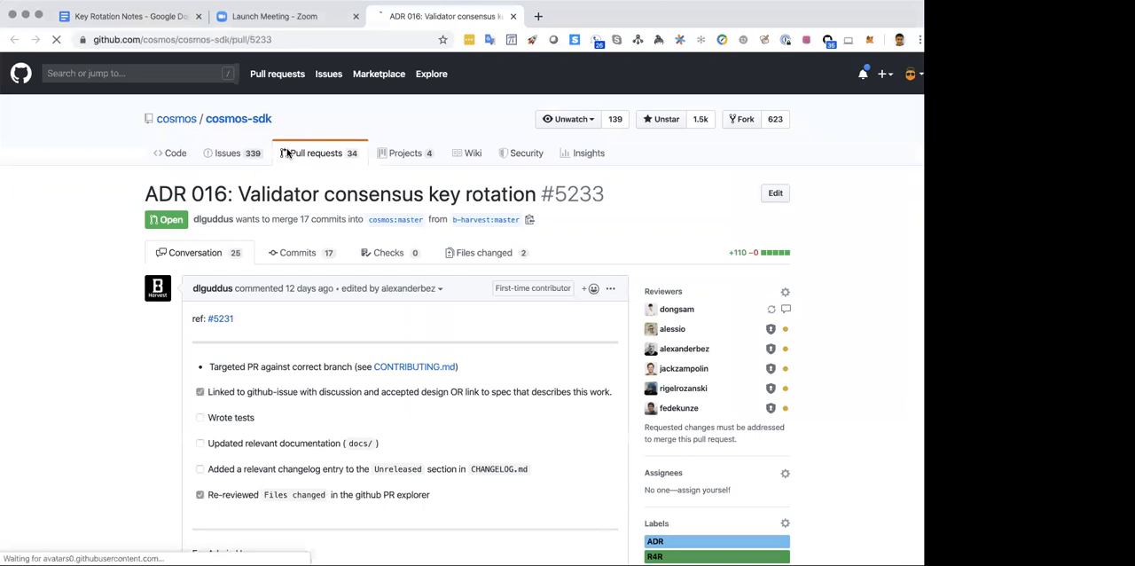
- Review the ADR 016 markdown under Files changed, then return to Key Rotation Notes
left_click(485, 252)
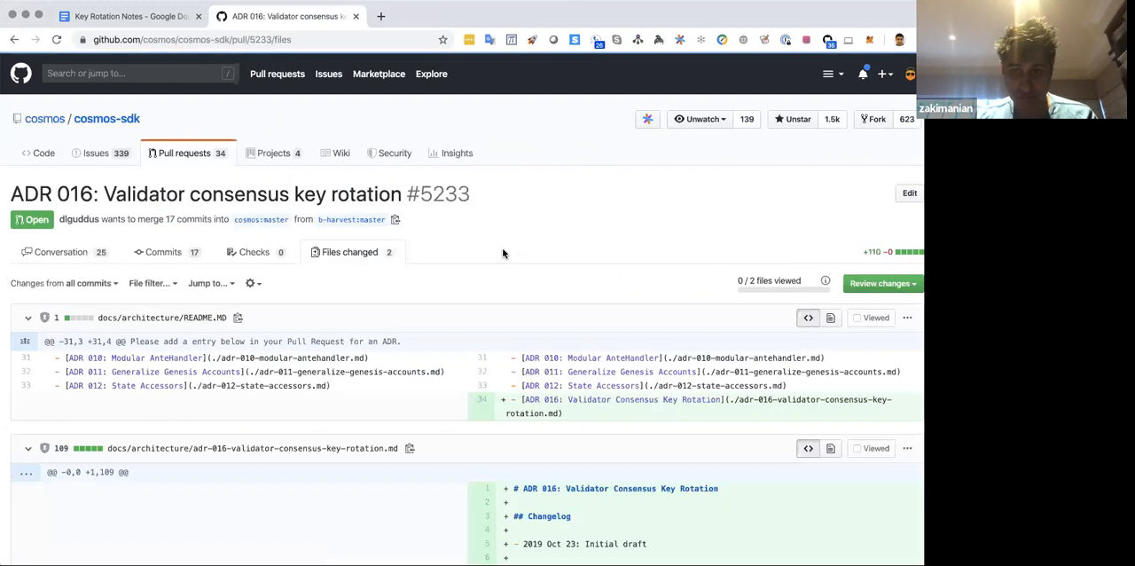
scroll("down", 3)
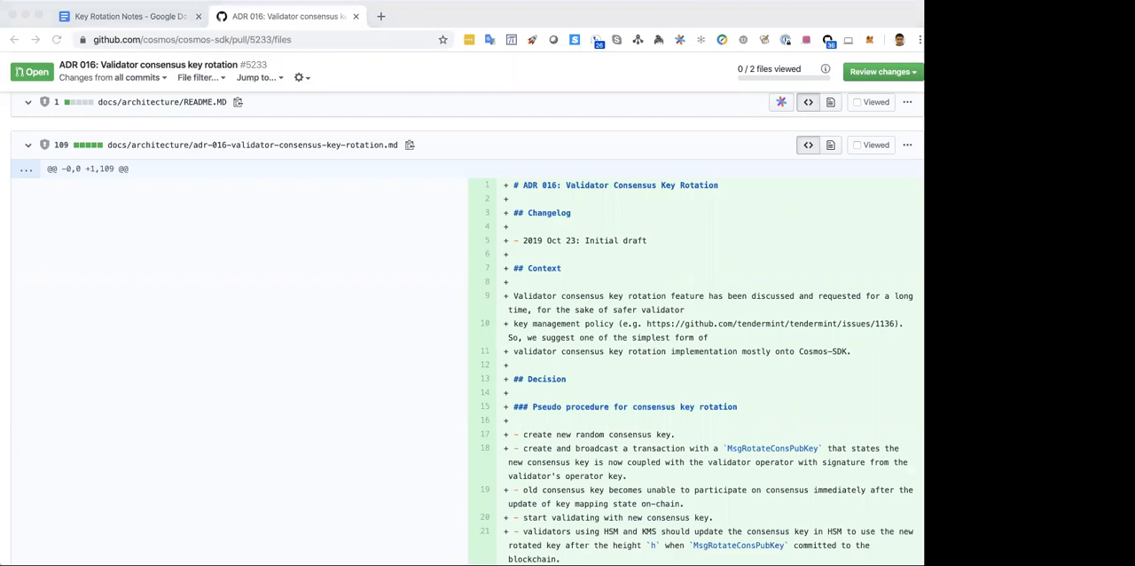
left_click(129, 16)
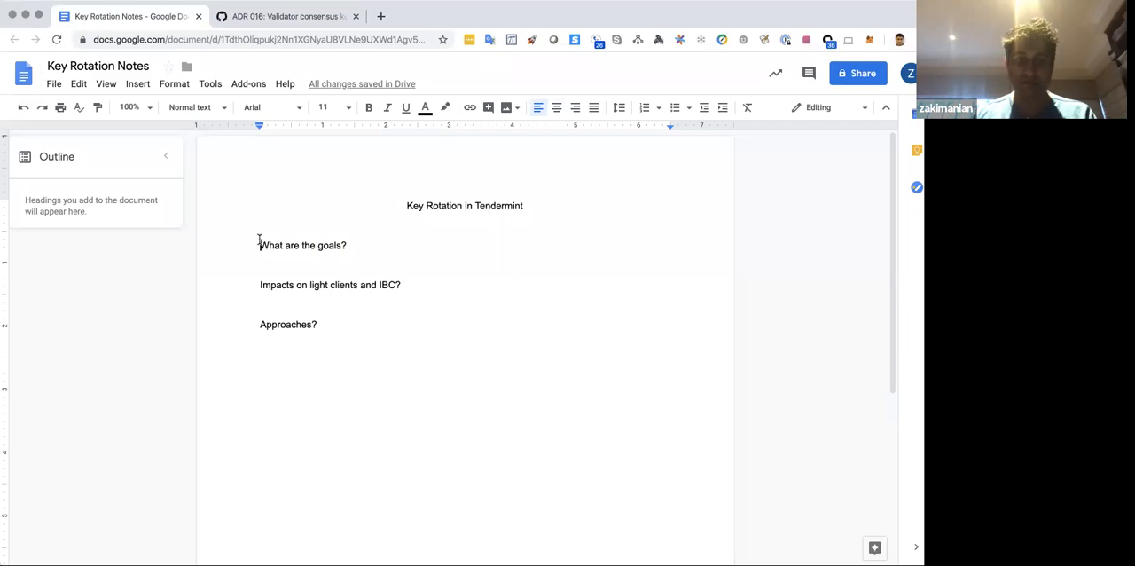
- Write 'The Problems' with the line 'Consensus with PKI - public all consensus which identify votes in the consensus securely'
type("The Proo")
type("Consensus with PKI")
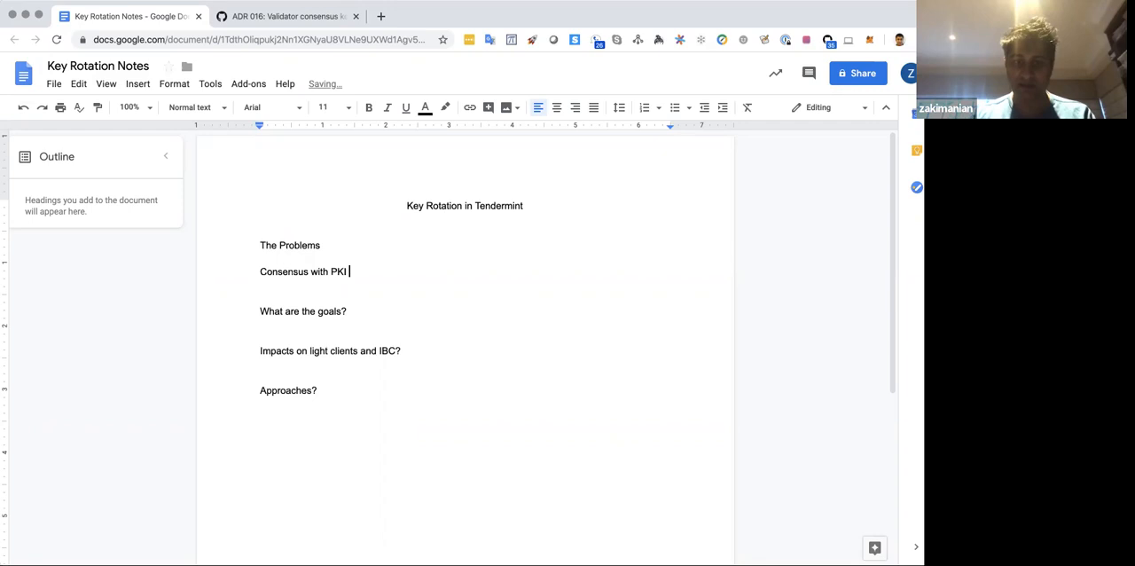
type("-")
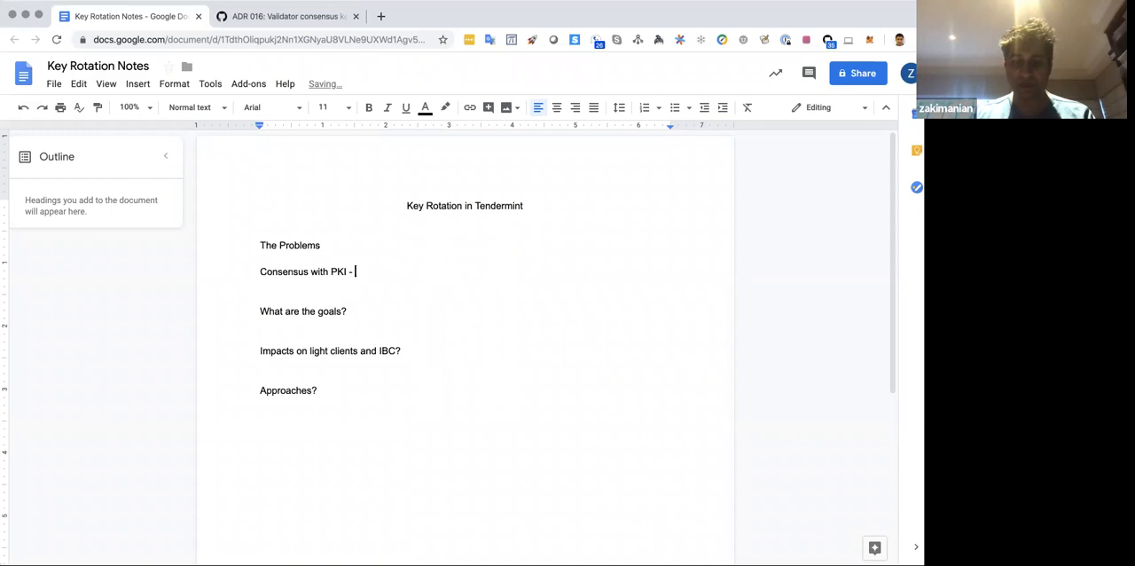
type("public")
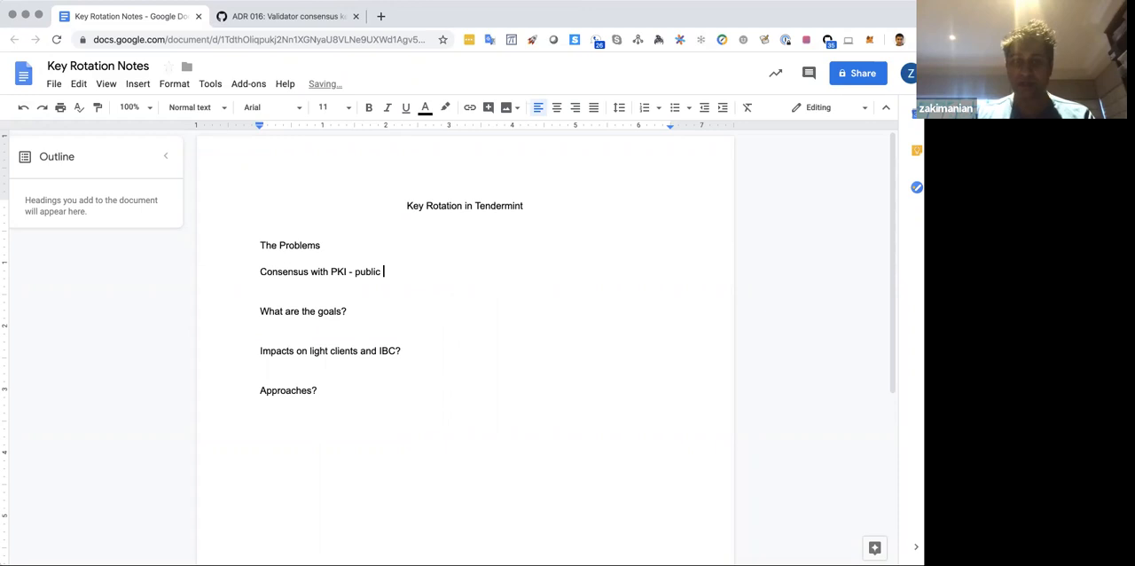
type("all cosensus")
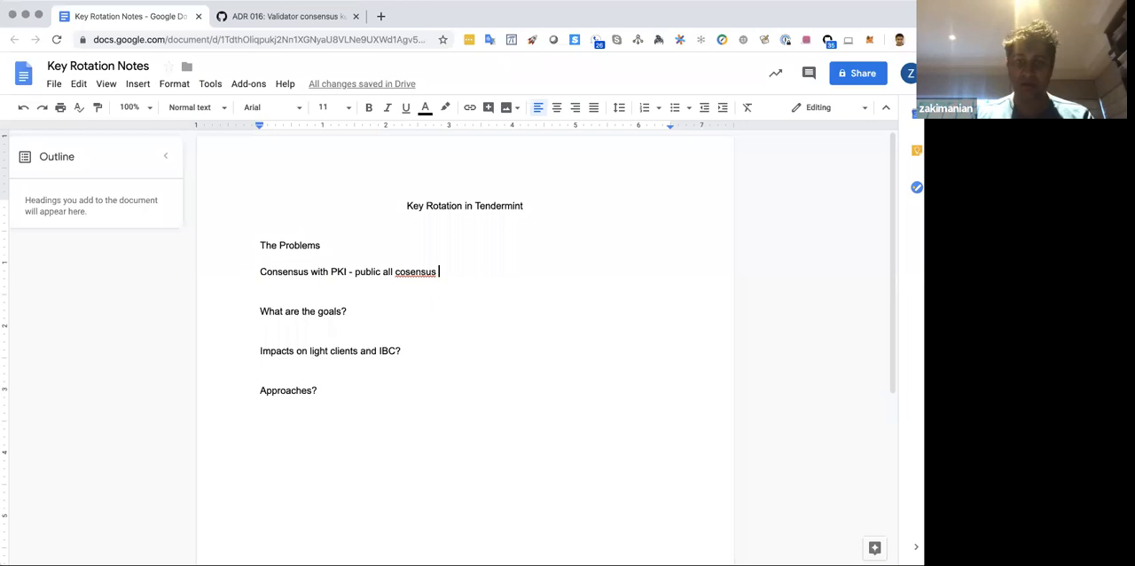
type("which")
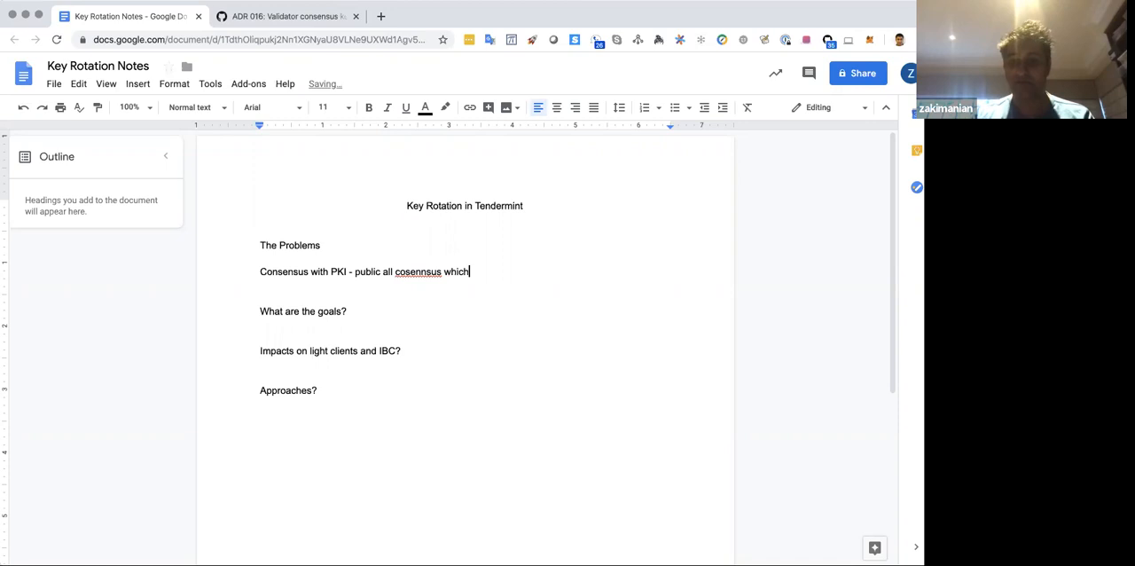
type("identify votes in the consensus securely")
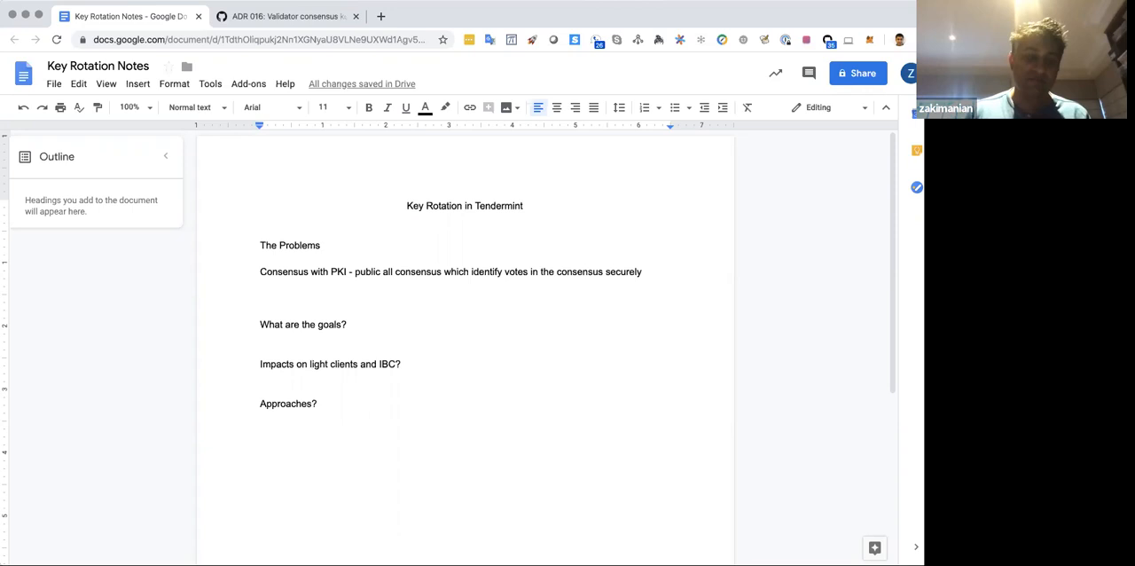
- Turn link sharing on so anyone with the link can edit, and save the setting
left_click(260, 297)
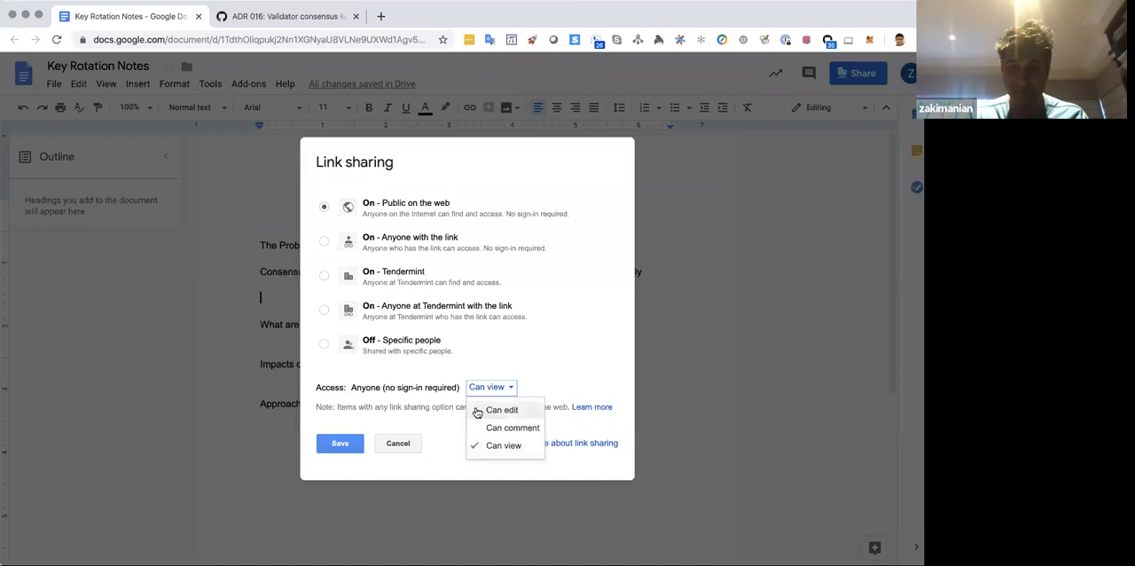
left_click(323, 344)
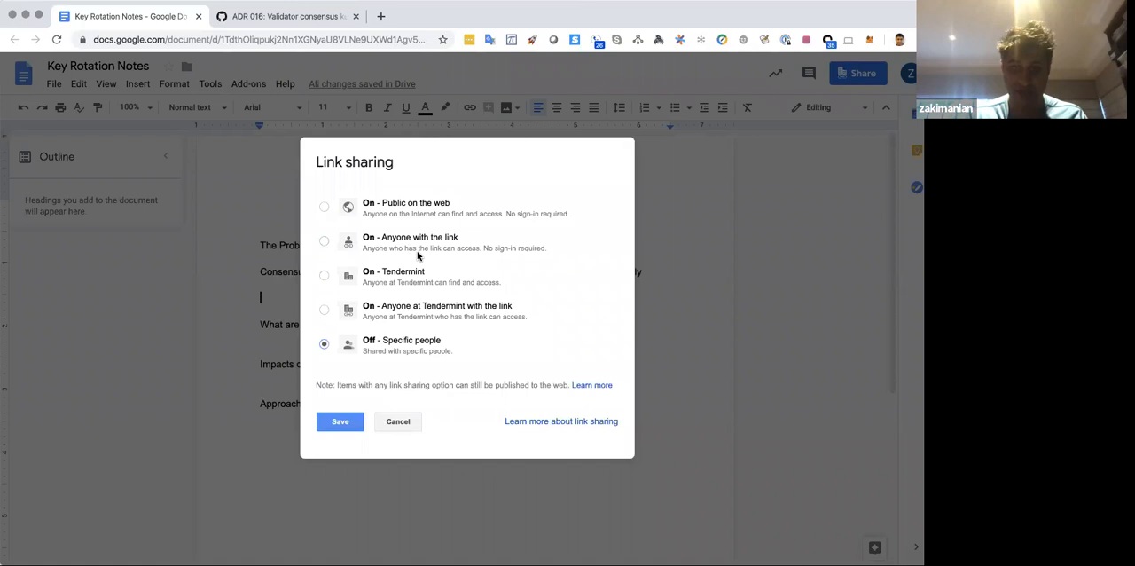
left_click(323, 240)
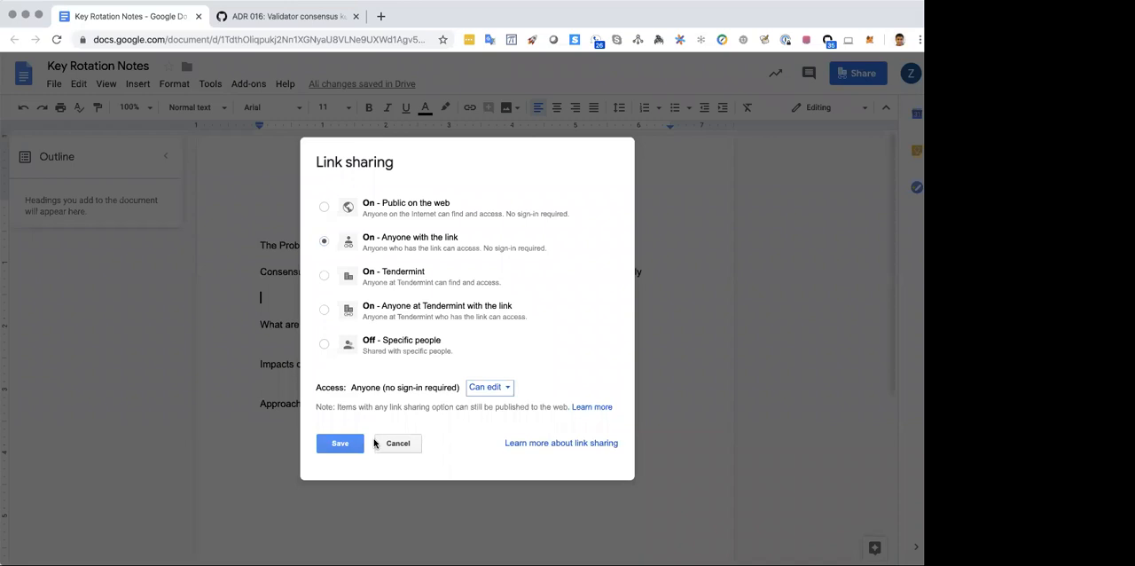
left_click(339, 443)
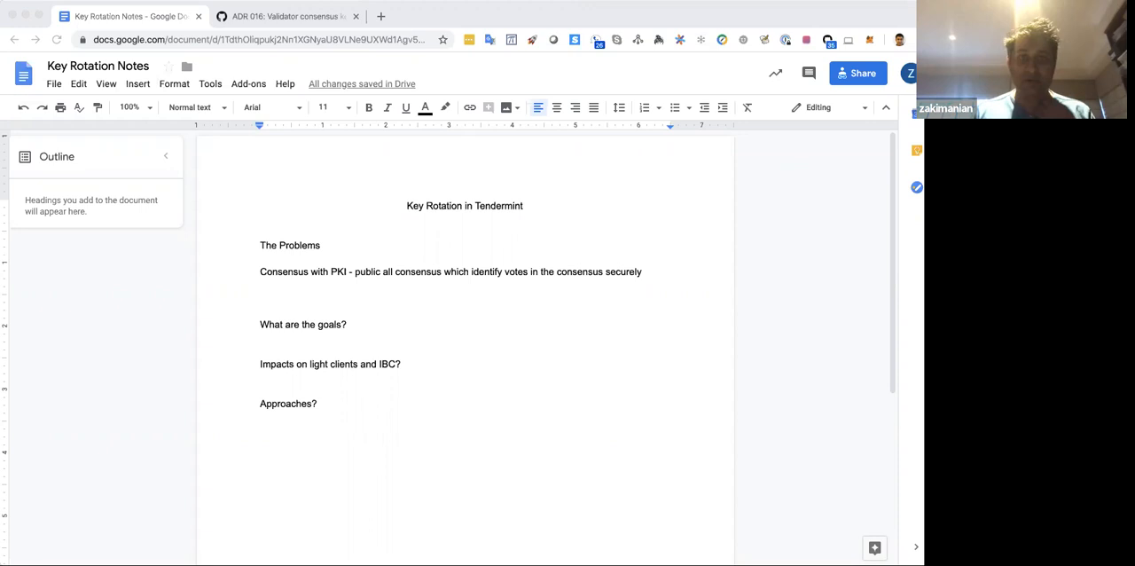
- Recheck the ADR 016 PR, then add a blank line under 'What are the goals?'
left_click(283, 16)
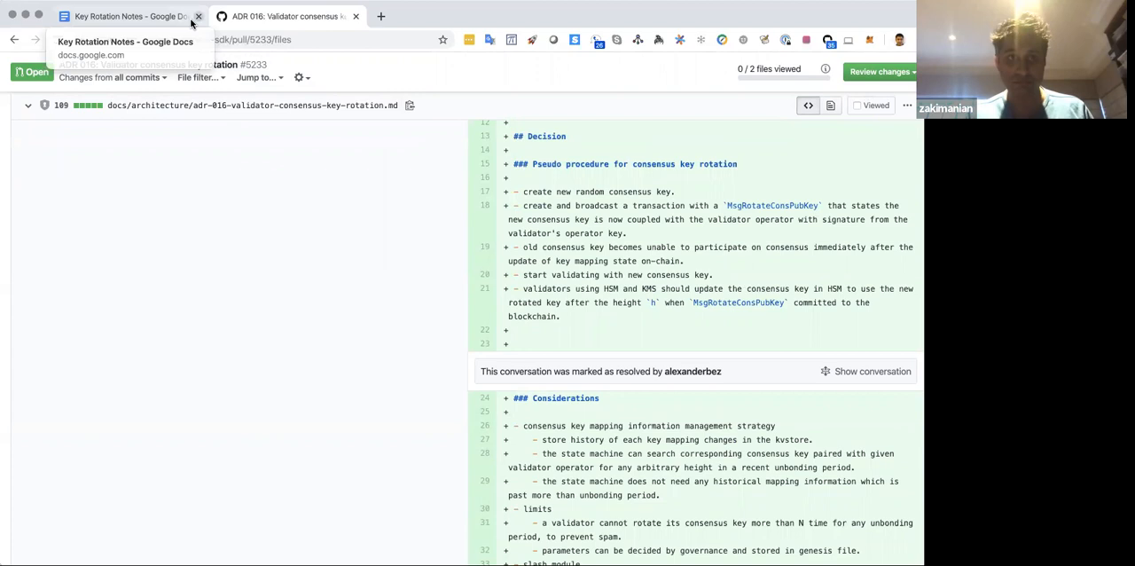
left_click(124, 16)
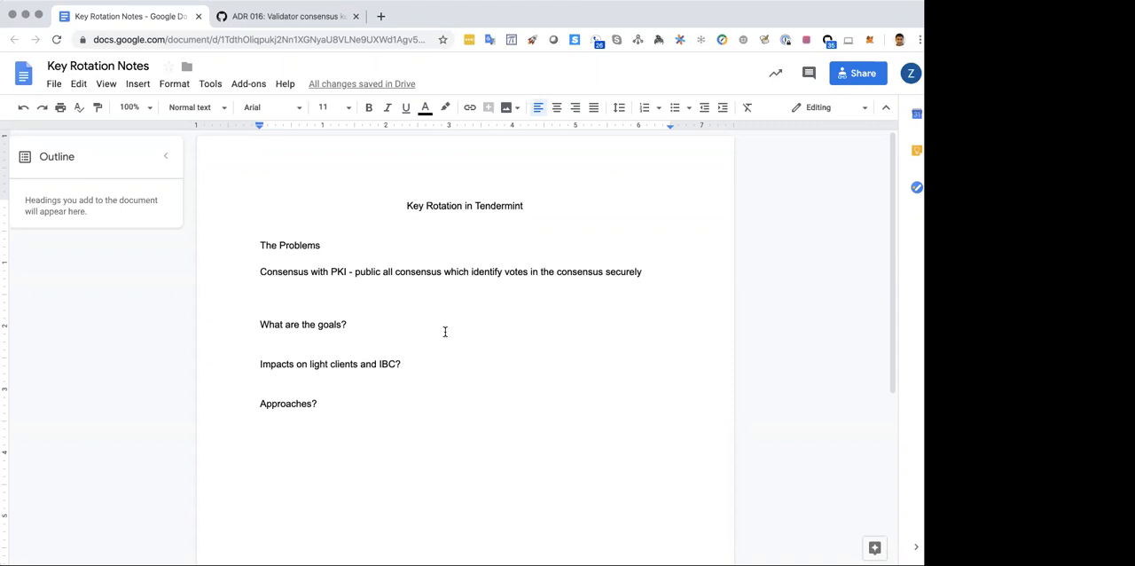
key("enter")
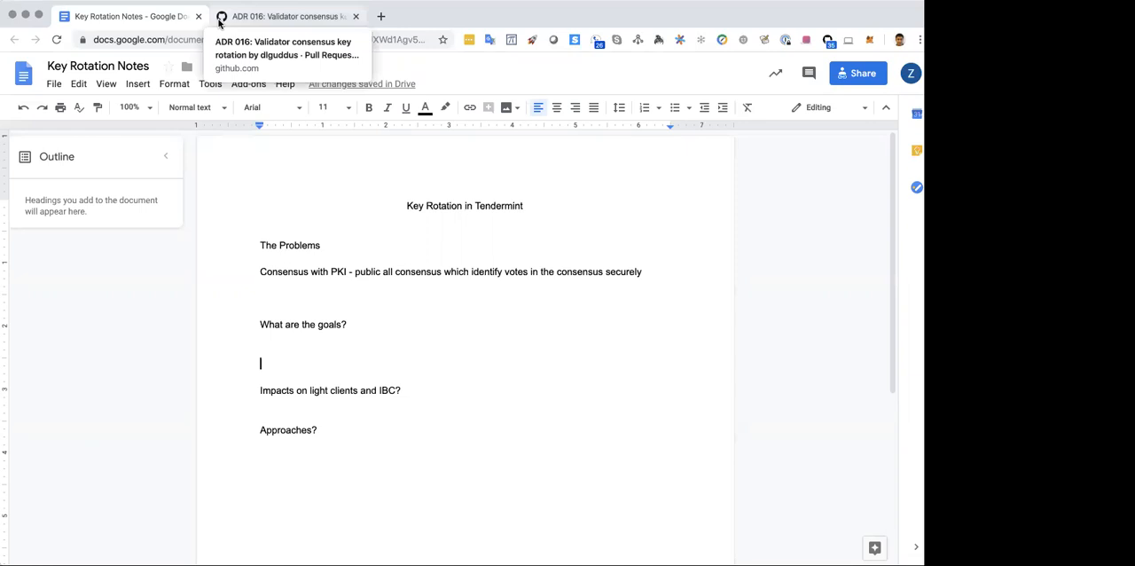
left_click(283, 16)
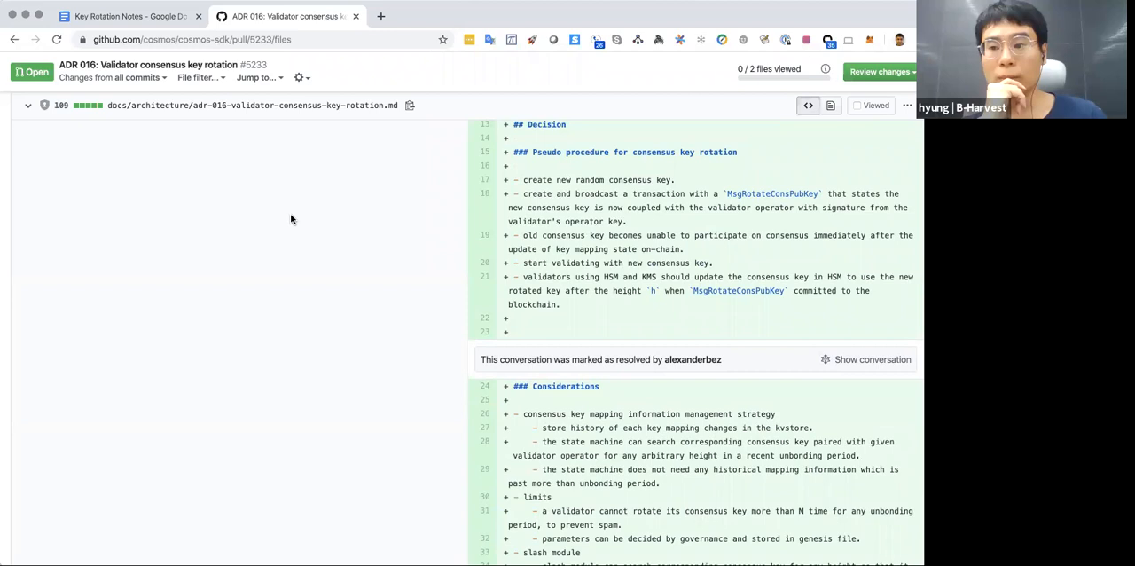
mouse_move(409, 227)
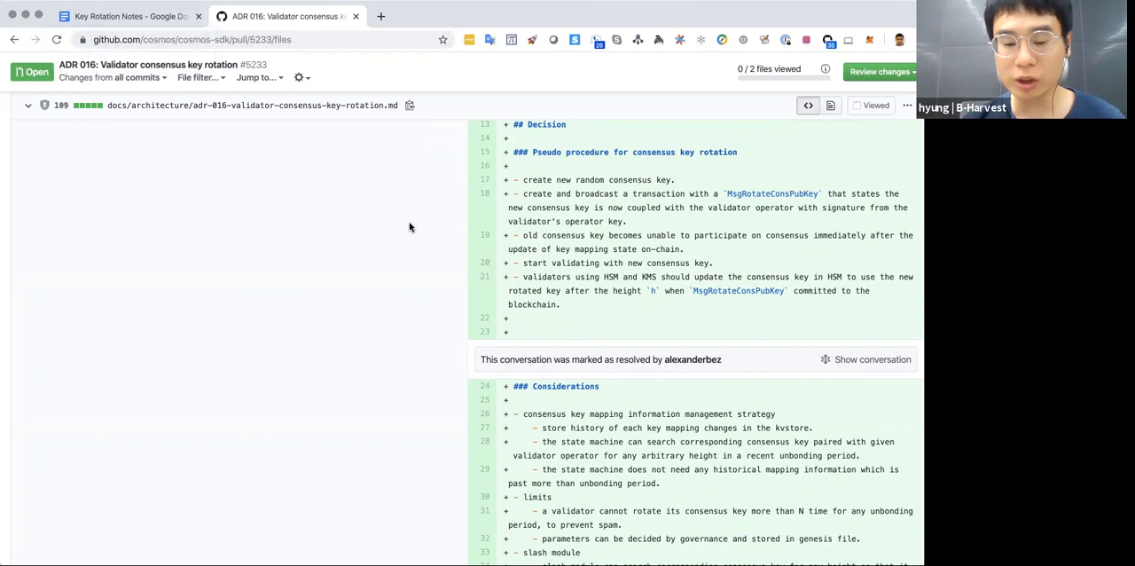
mouse_move(627, 306)
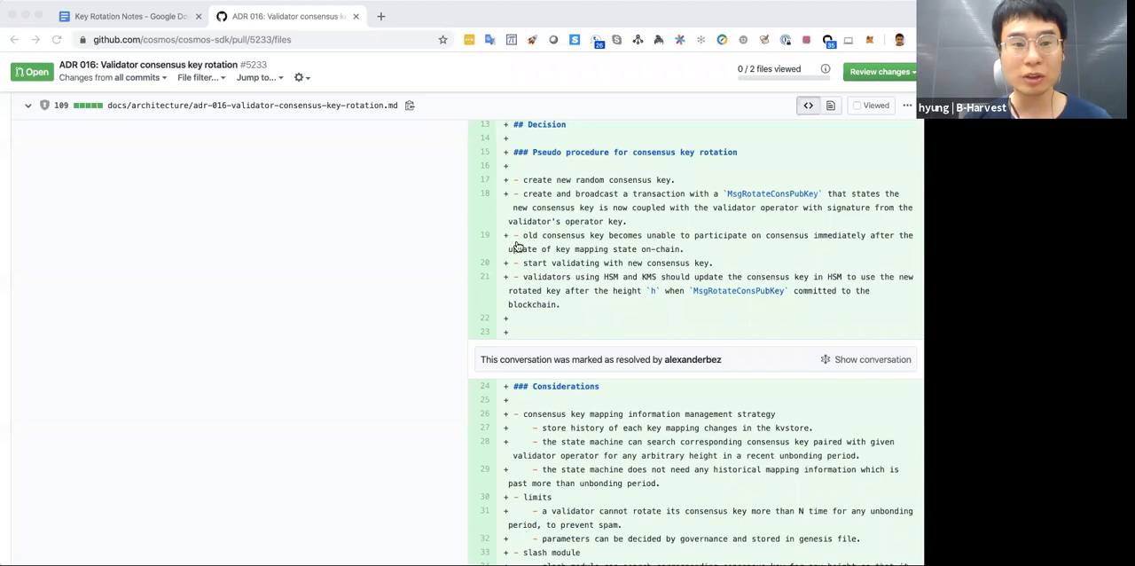
left_click(124, 16)
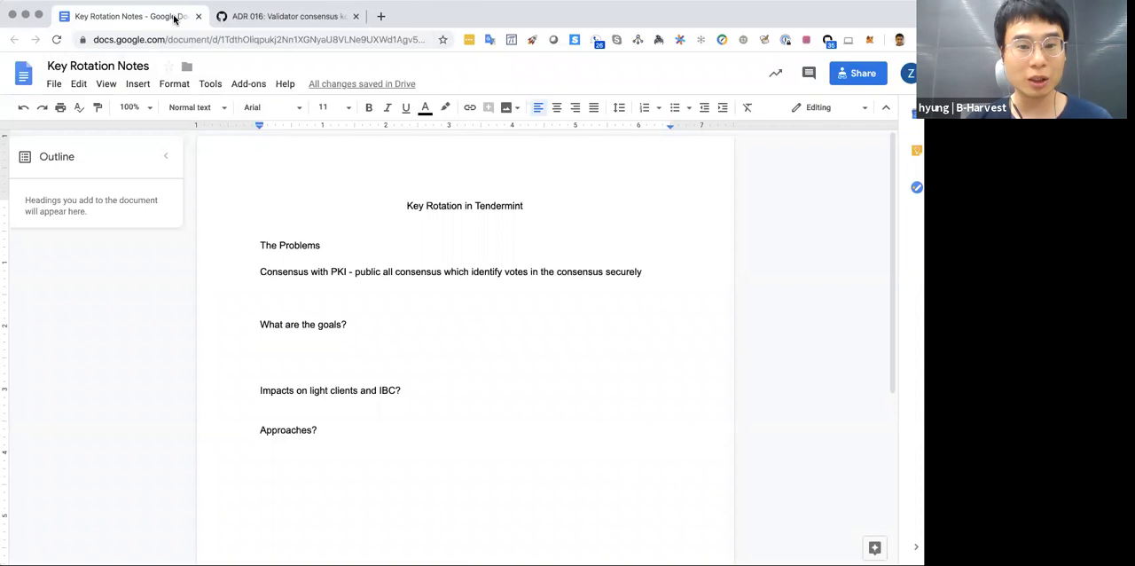
- Write 'Short Terms goals' and 'Make changes without changing Tendermint' under the goals question
left_click(259, 362)
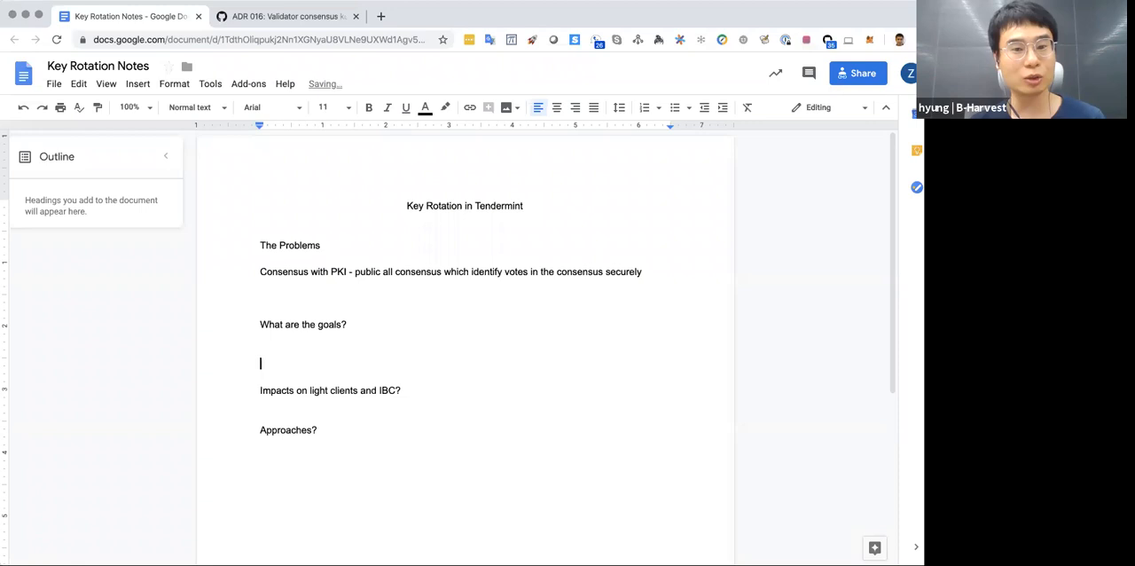
type("Short Terms goals")
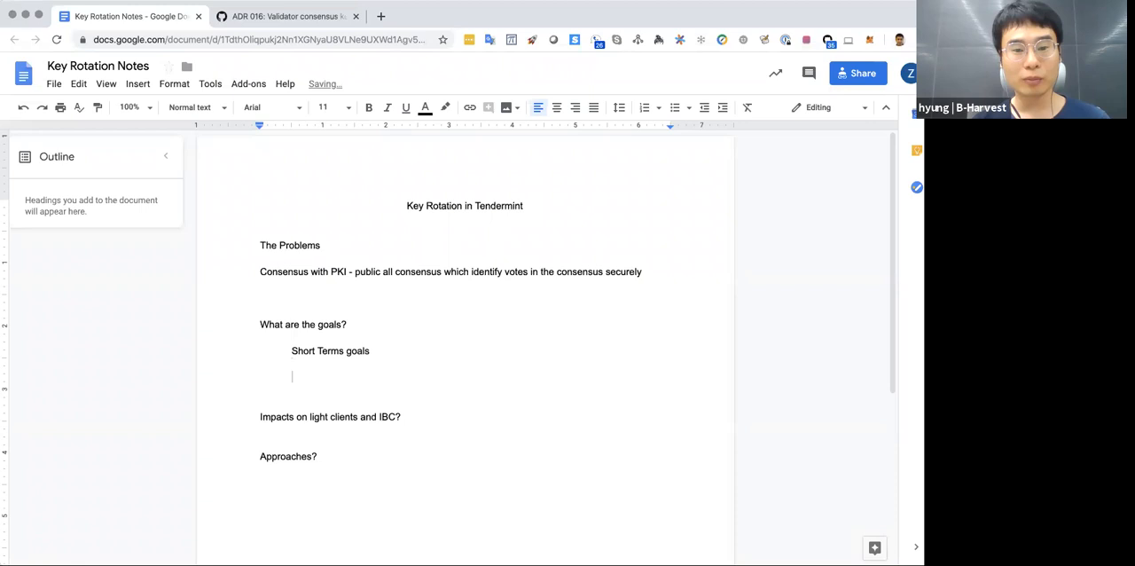
type("Make changes without changing Tender")
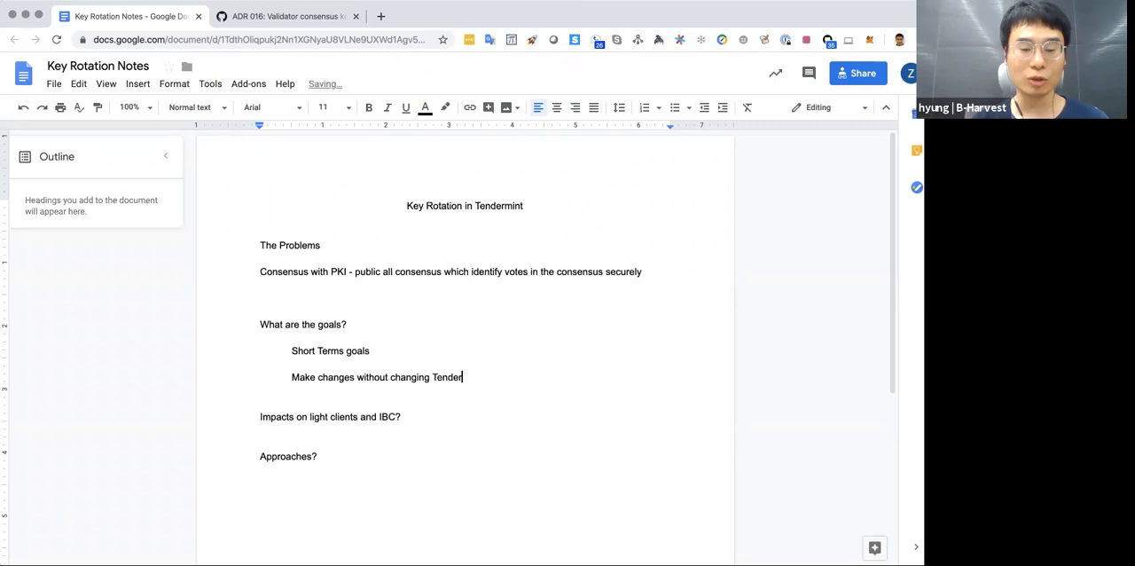
type("mint")
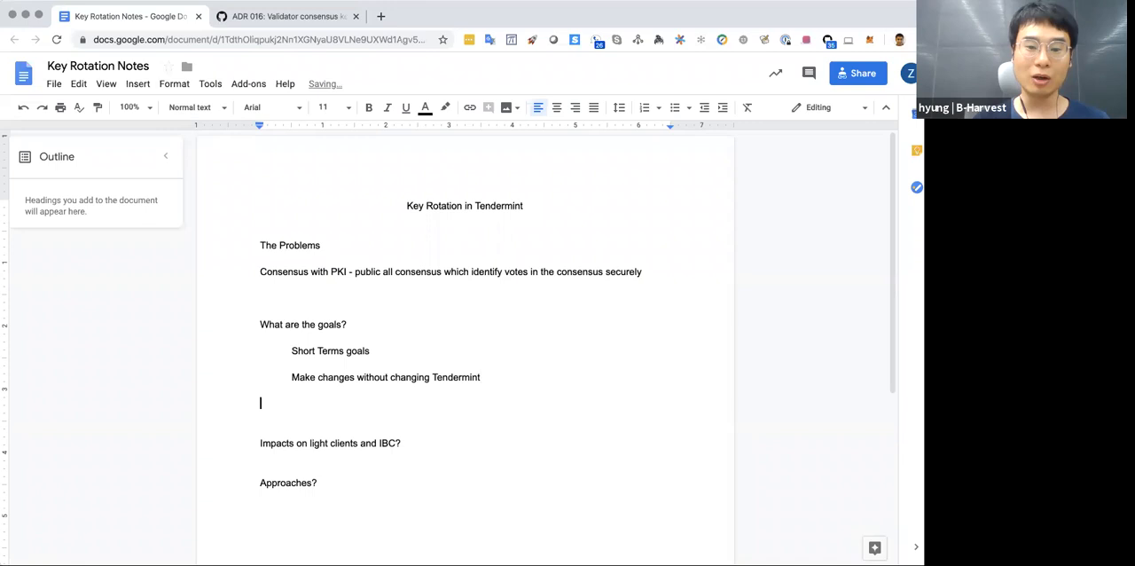
- Begin an indented line after the Tendermint goal, typing 'Sh'
type("Sh")
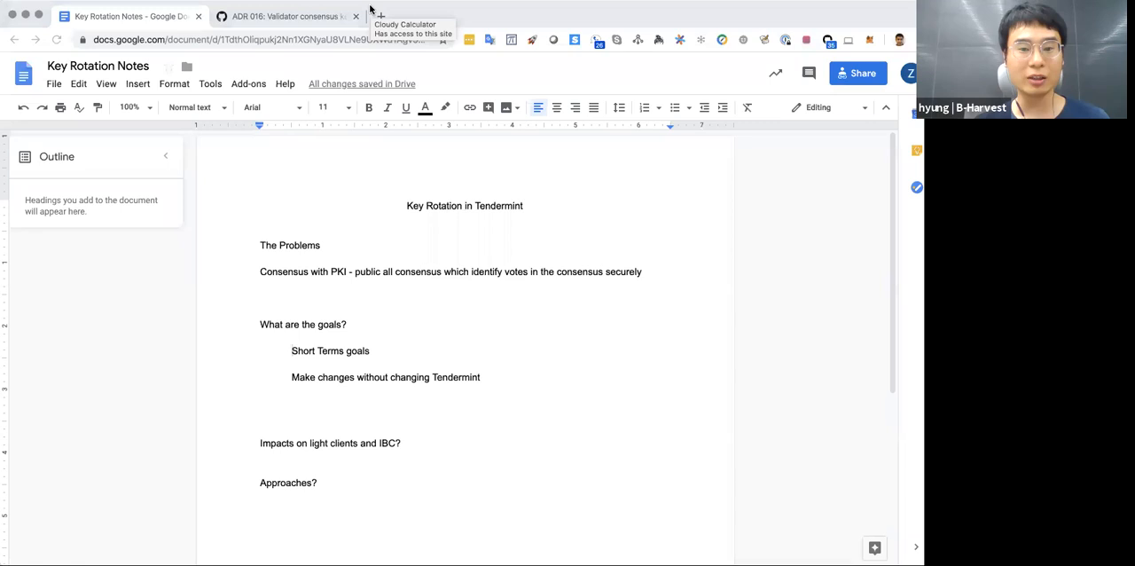
mouse_move(382, 11)
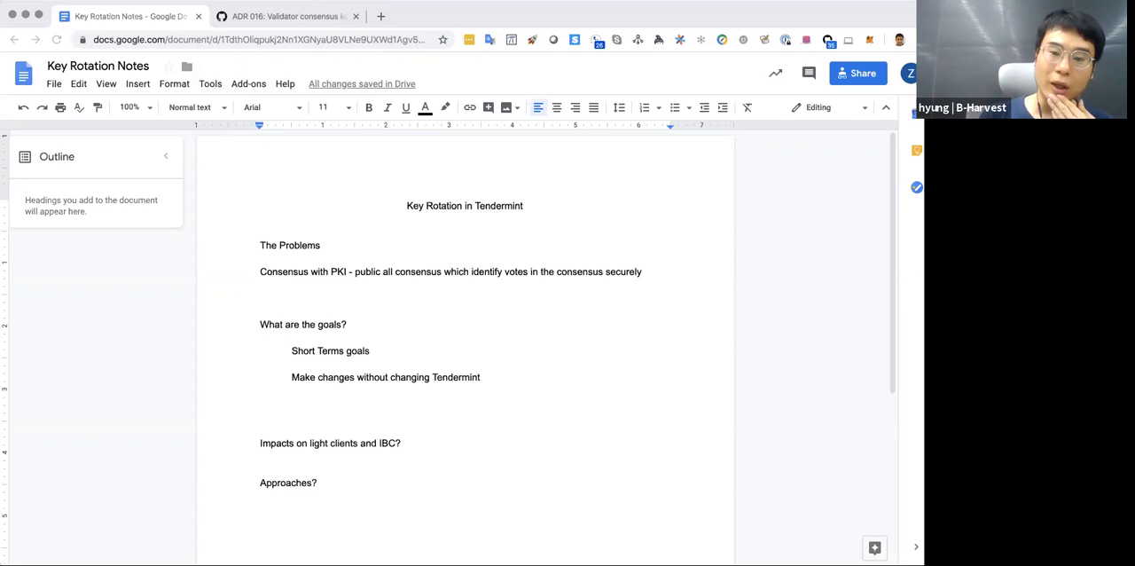
mouse_move(619, 13)
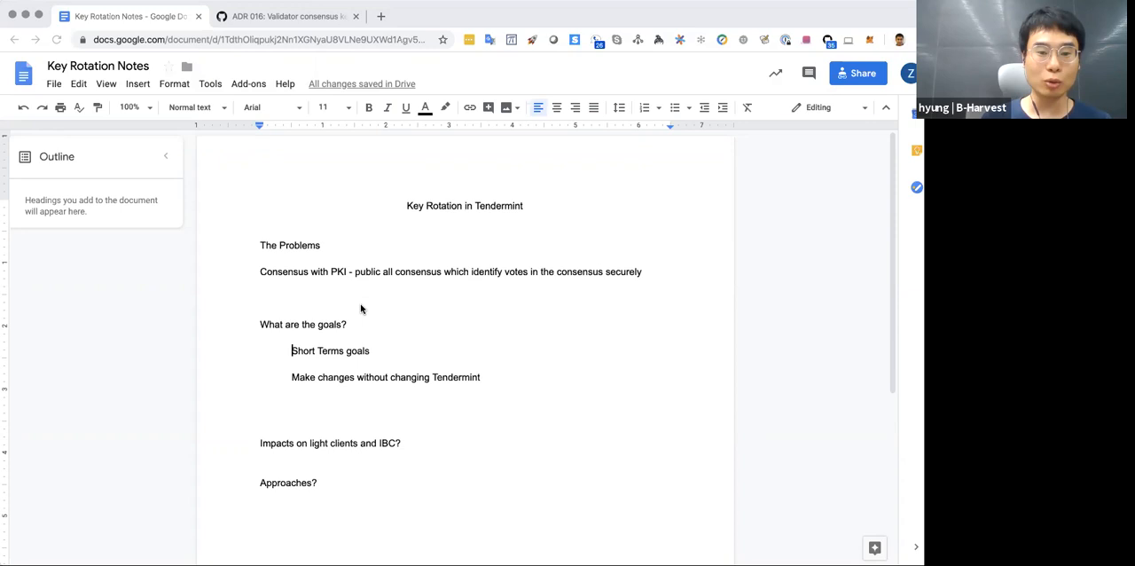
mouse_move(792, 70)
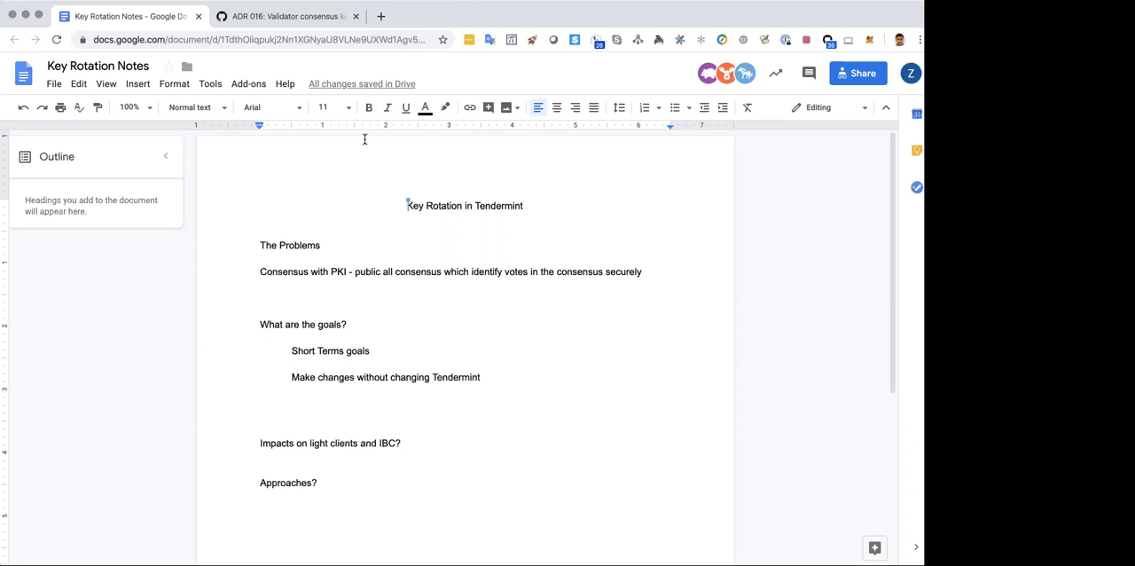
mouse_move(364, 144)
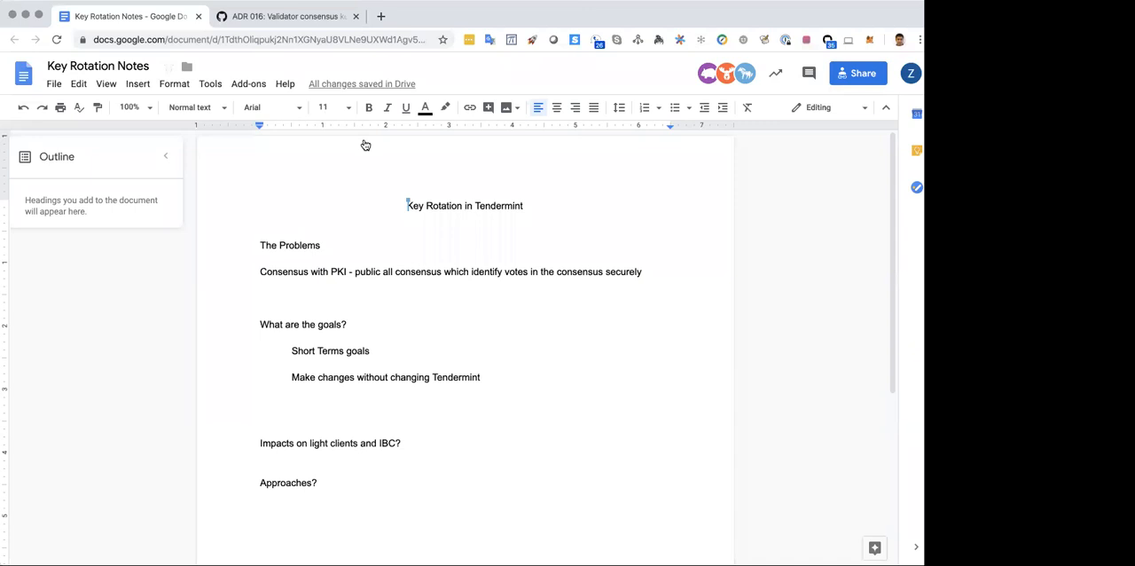
mouse_move(560, 354)
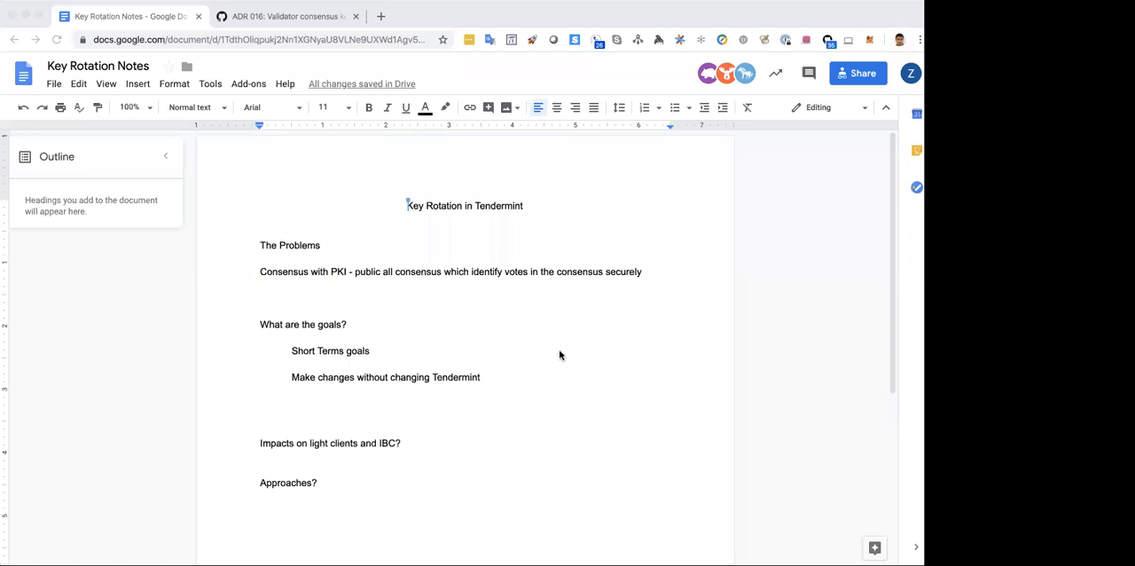
mouse_move(533, 384)
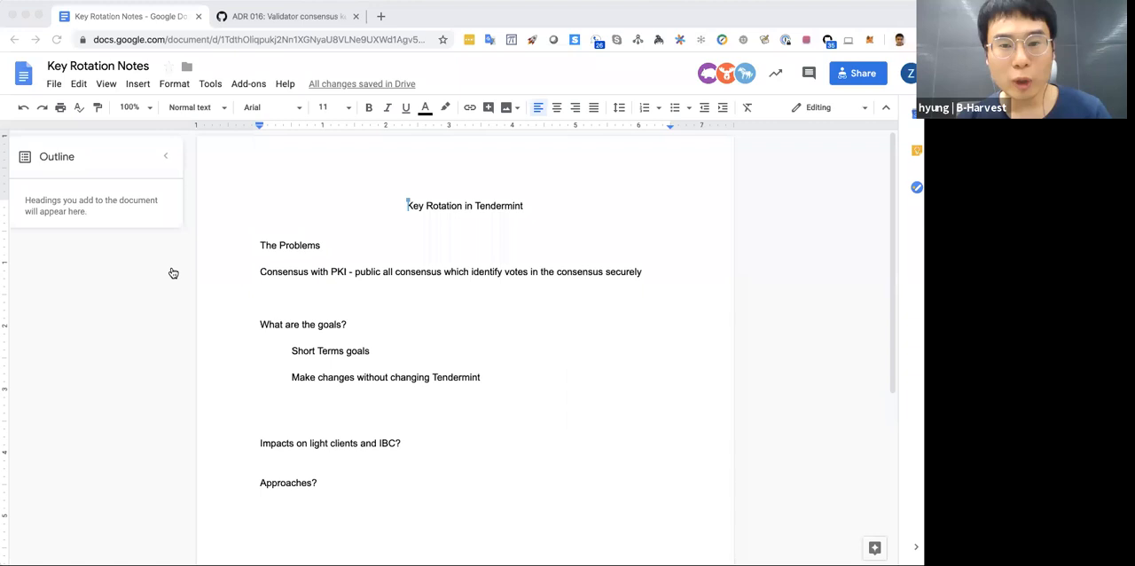
mouse_move(402, 409)
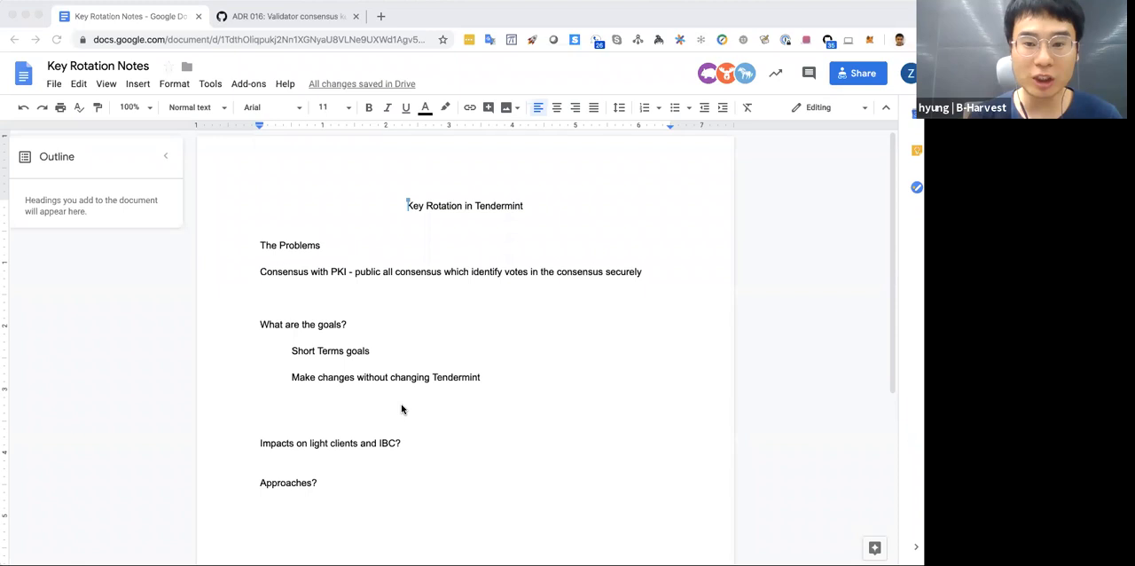
mouse_move(278, 368)
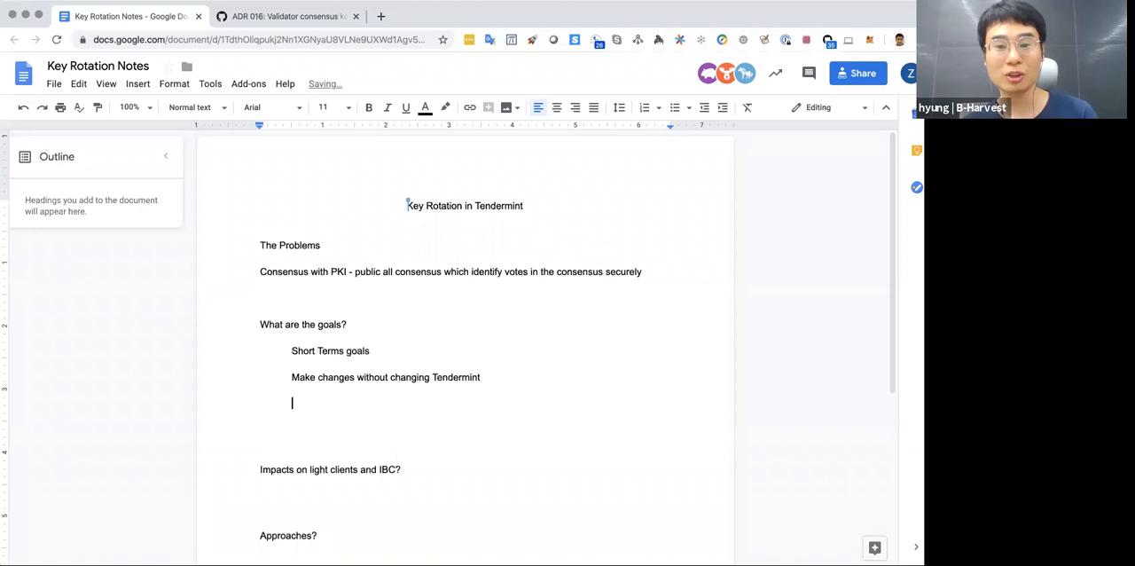
- Write 'Tendermint does not know the difference between a validator key change and validator identity change'
type("Tendermint does not know the the")
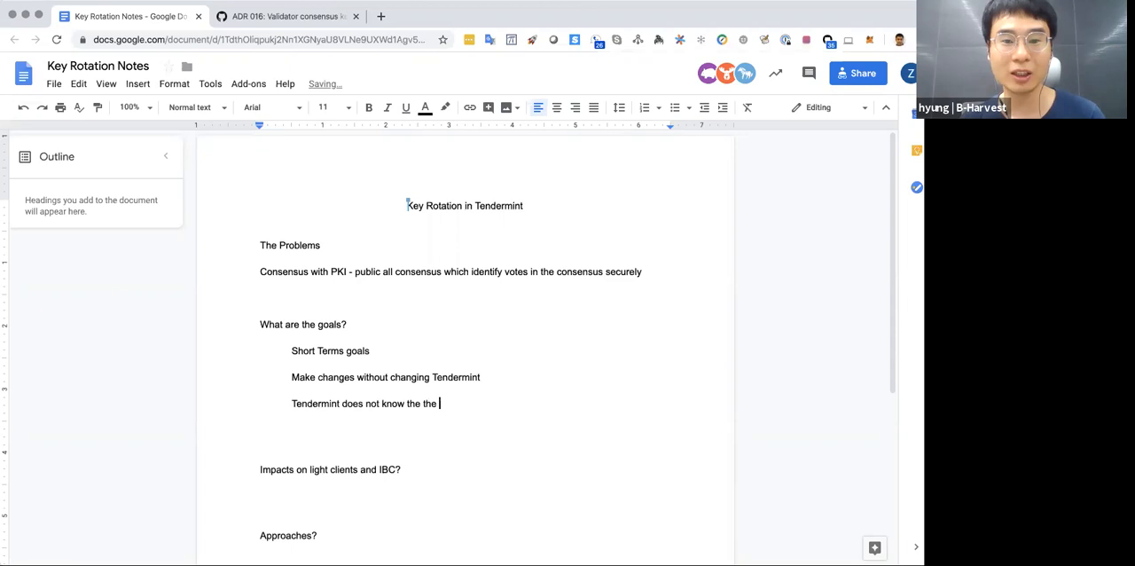
type("difference between a valid")
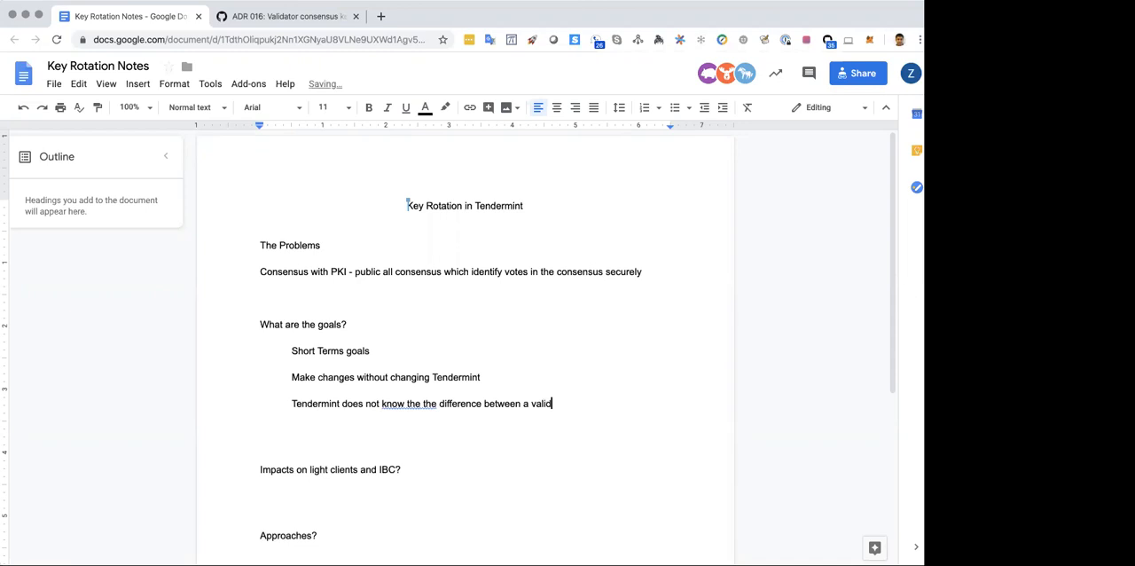
type("ator key change and")
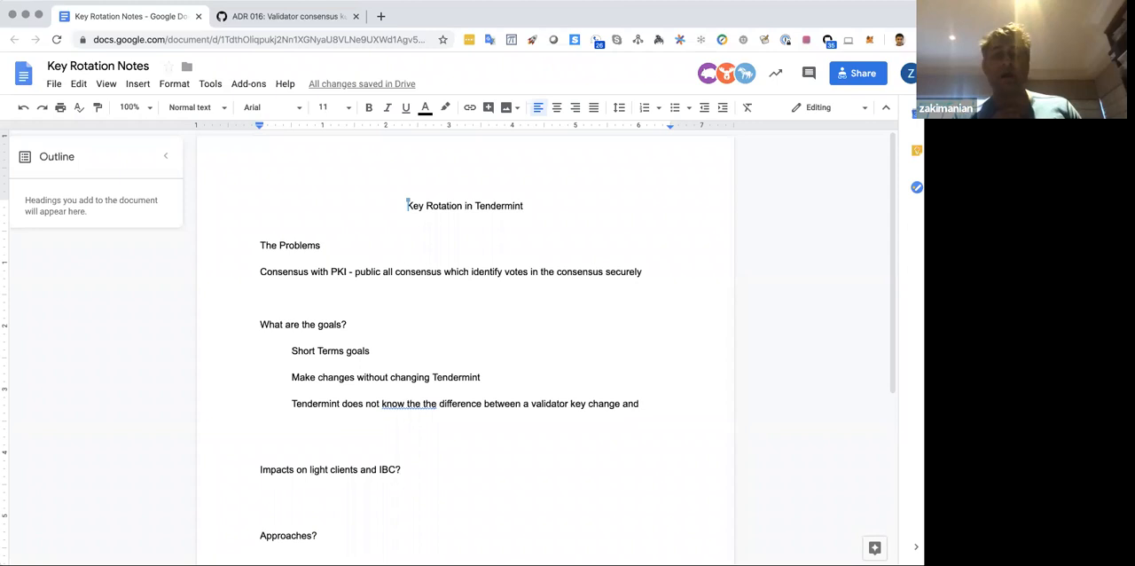
type("validator")
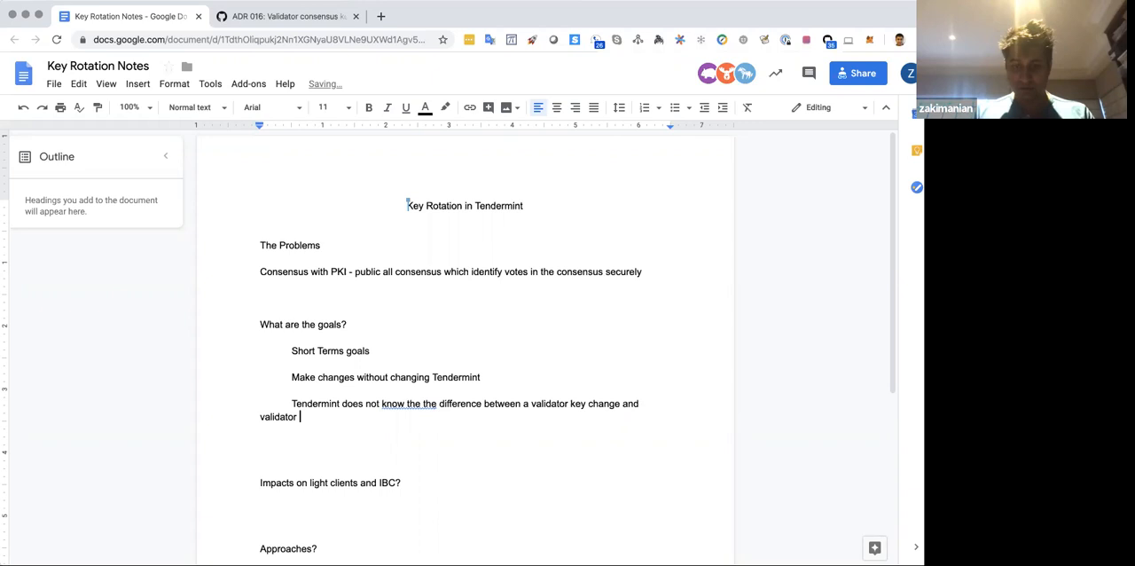
type("identity change")
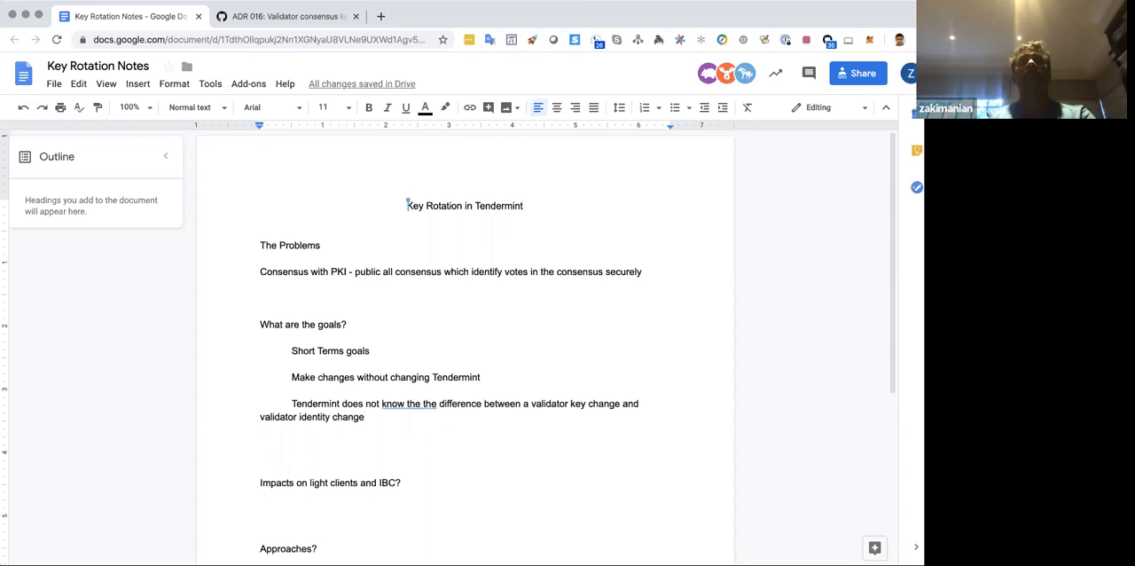
left_click(365, 417)
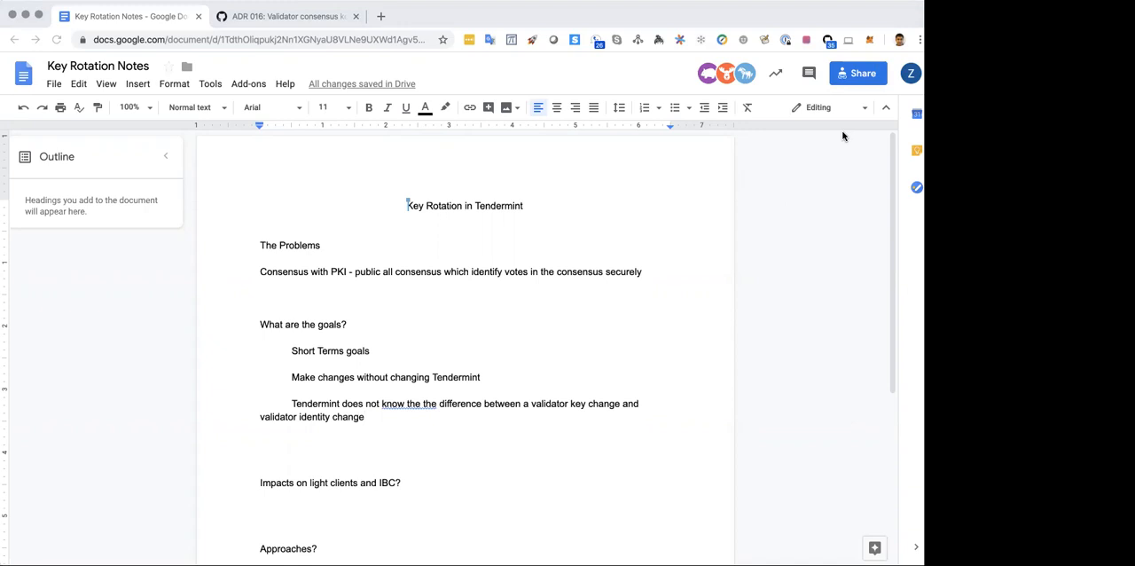
- Scroll down through the goals section of the notes
scroll("down", 3)
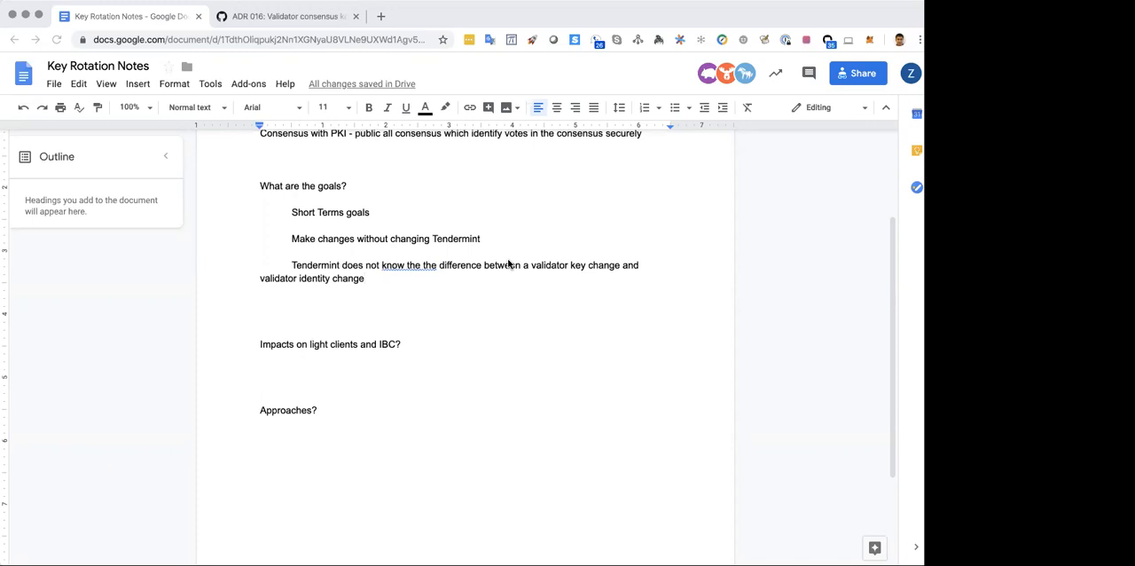
mouse_move(188, 318)
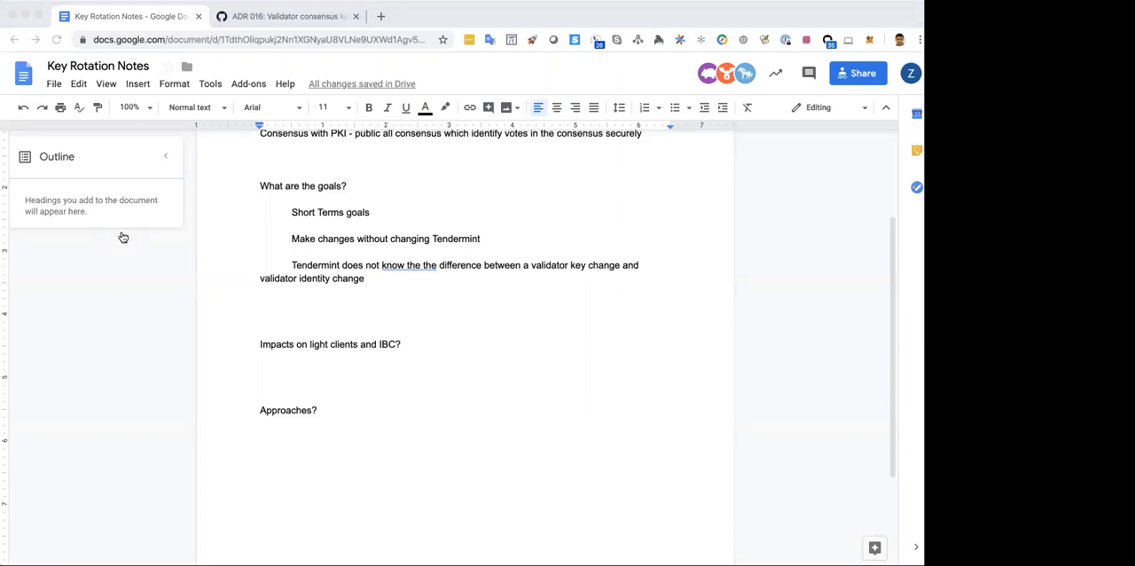
mouse_move(209, 216)
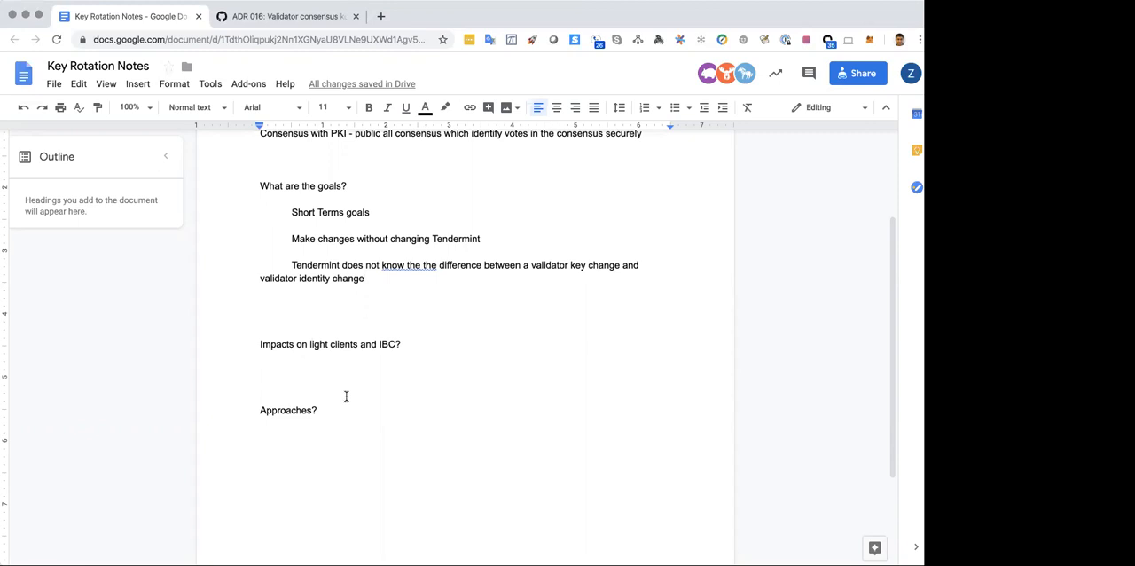
mouse_move(321, 248)
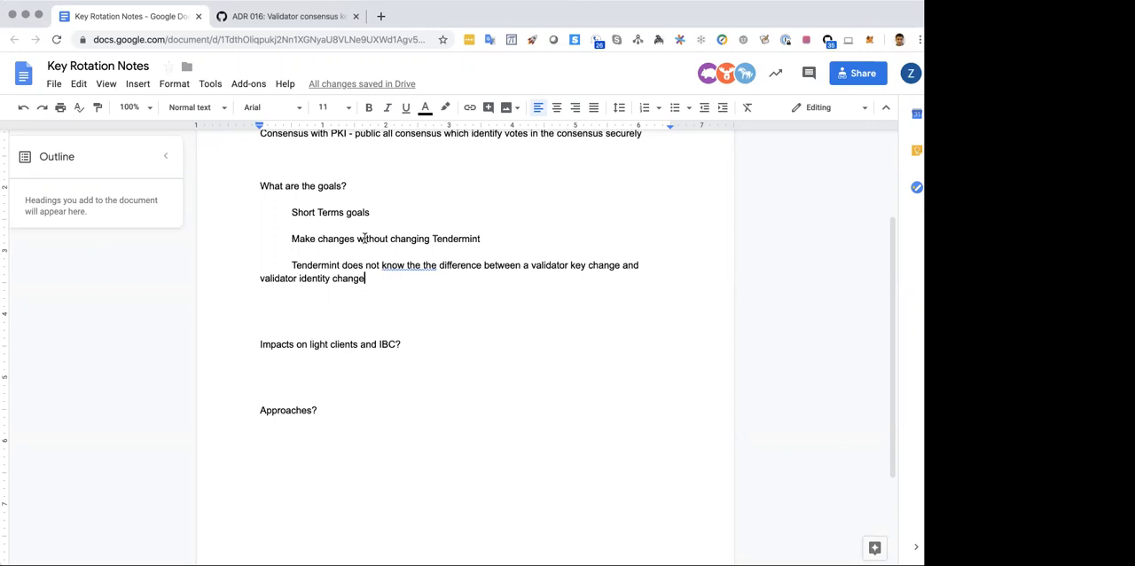
mouse_move(203, 499)
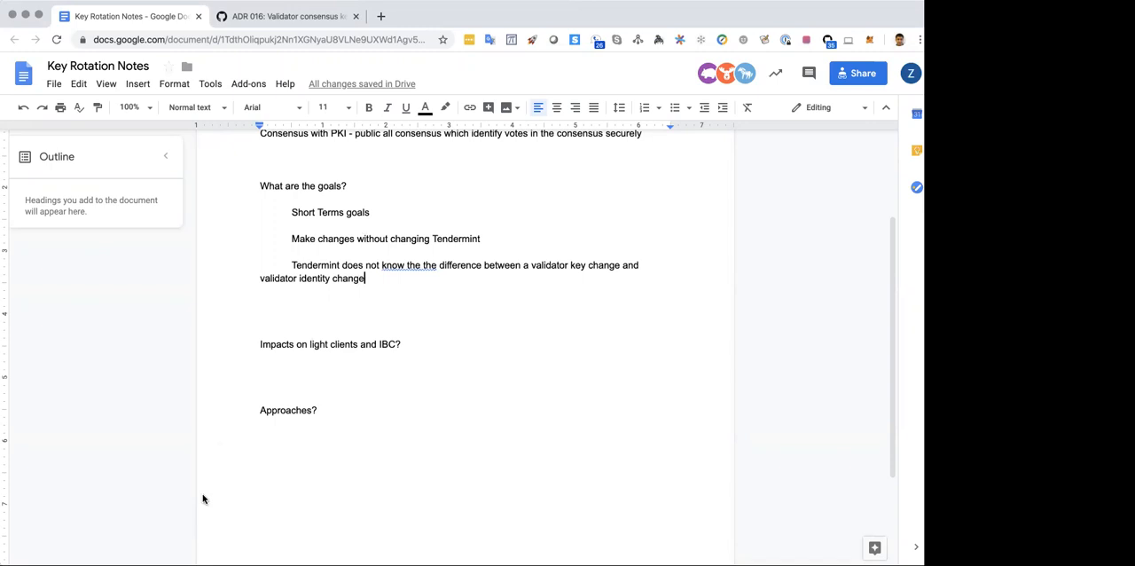
mouse_move(114, 526)
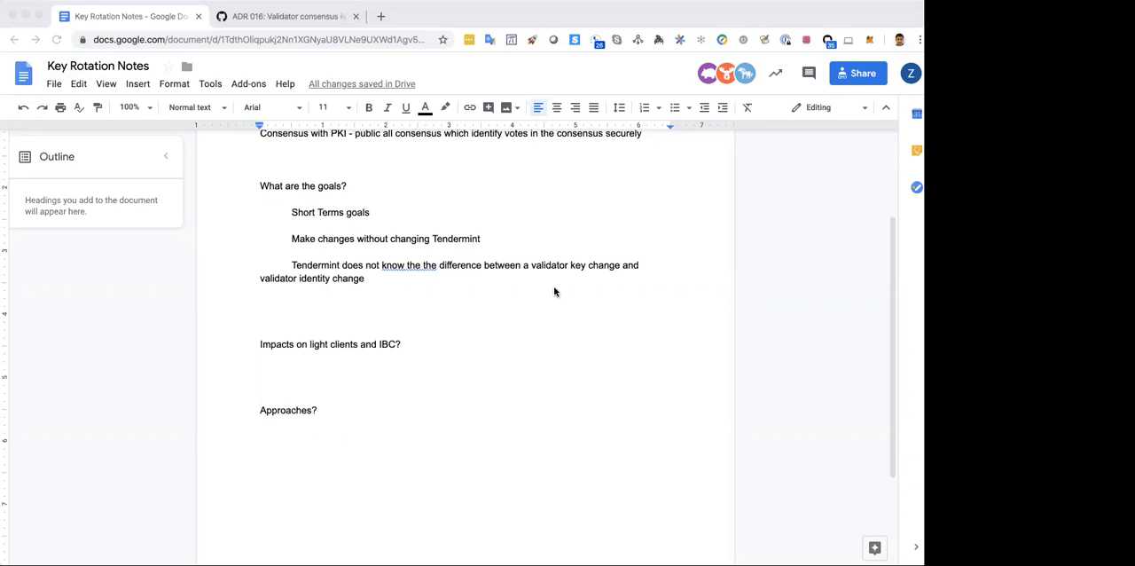
mouse_move(550, 375)
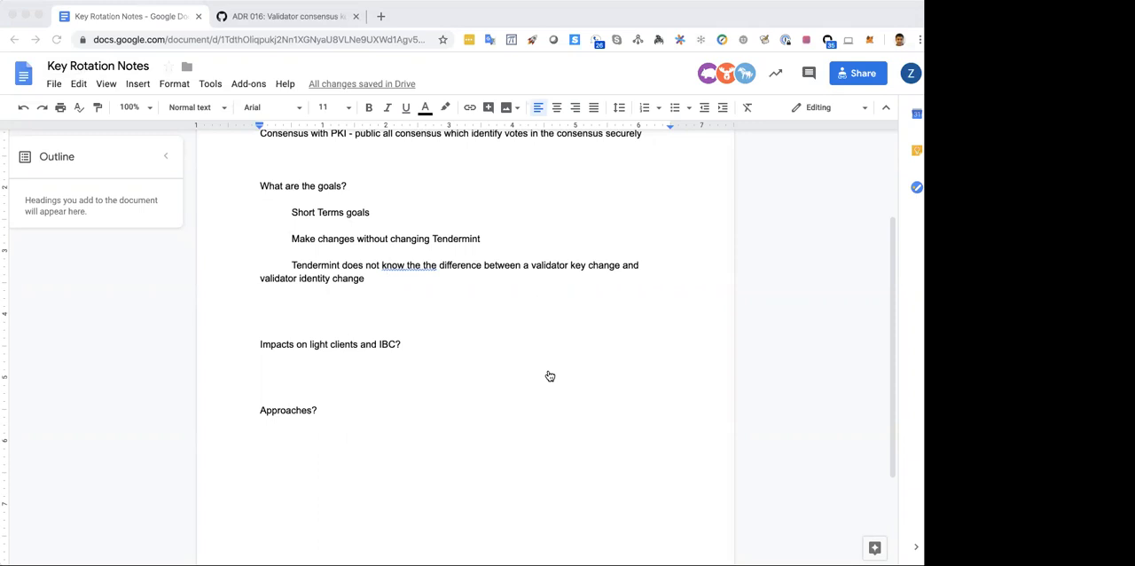
mouse_move(548, 374)
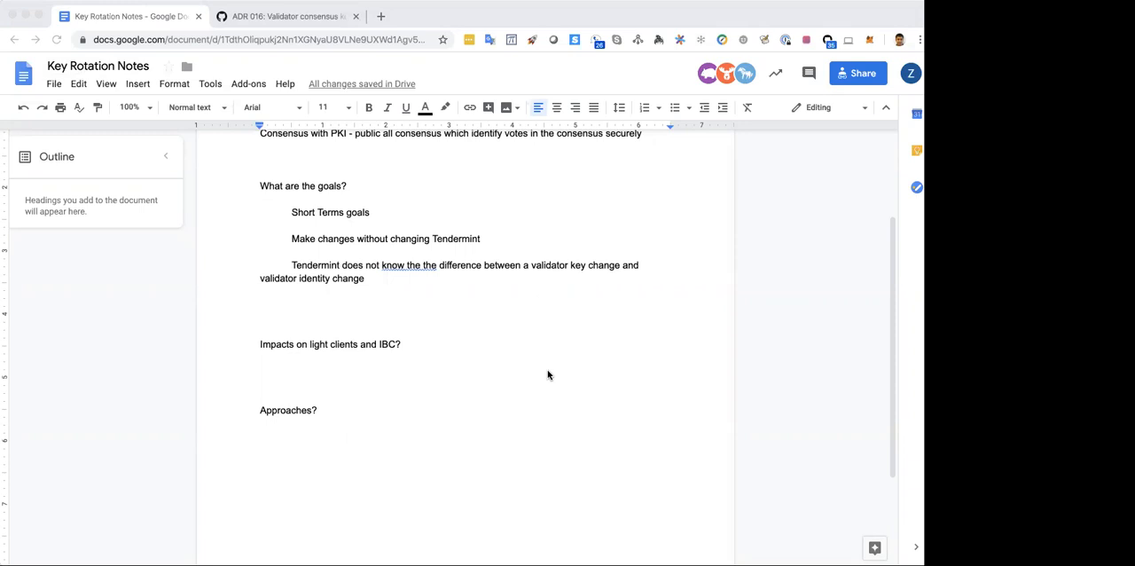
left_click(385, 278)
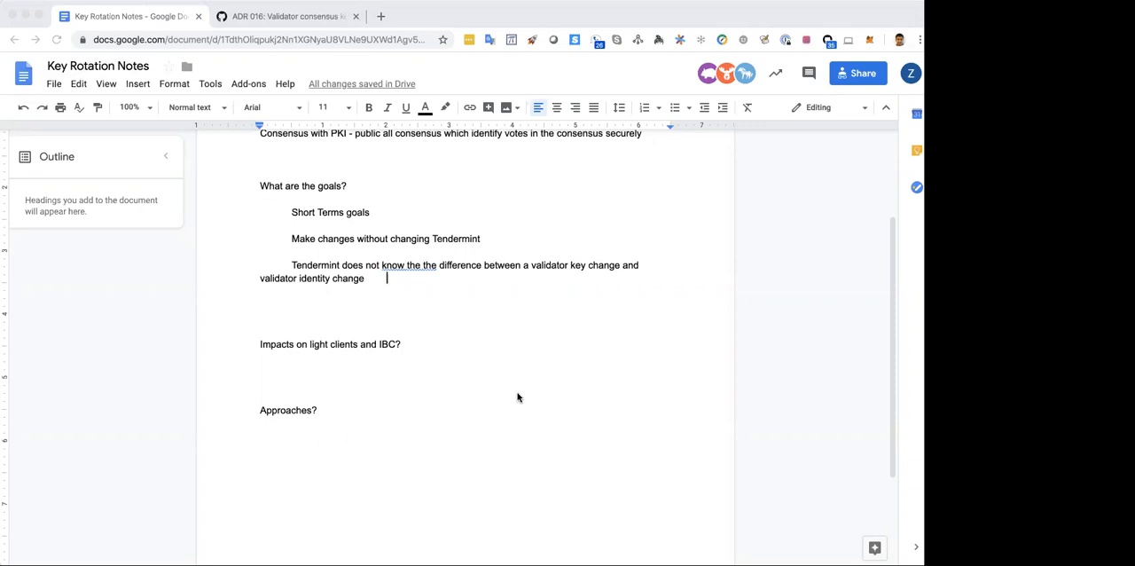
mouse_move(379, 337)
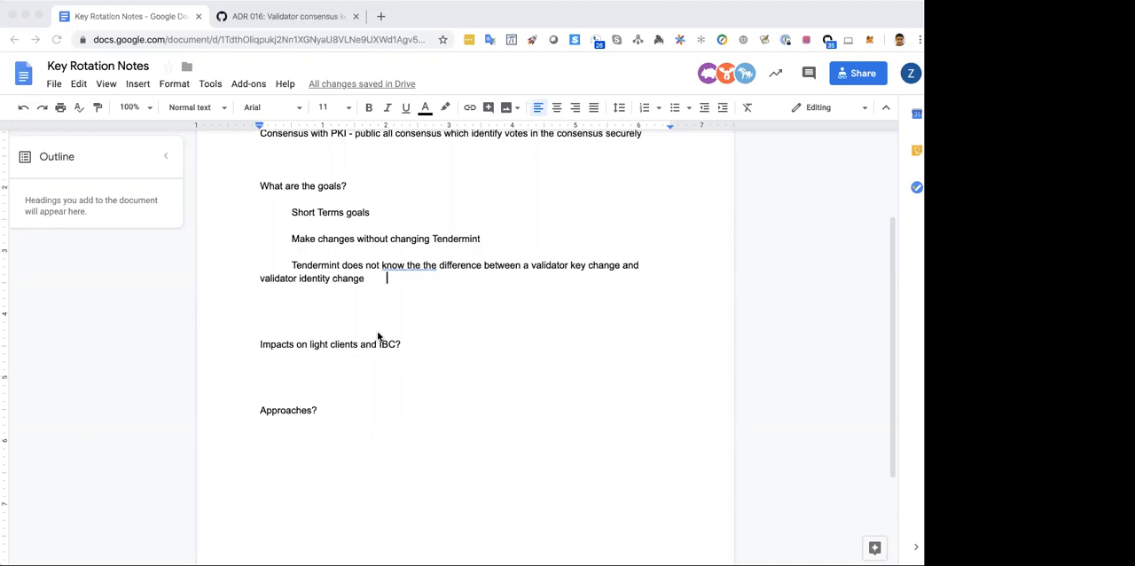
mouse_move(431, 350)
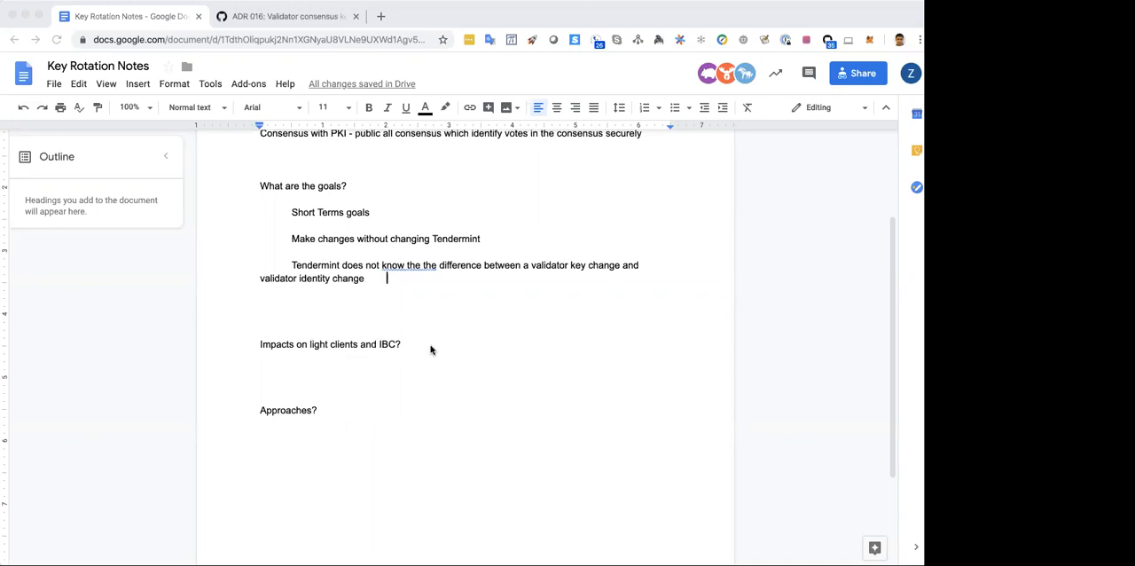
mouse_move(471, 397)
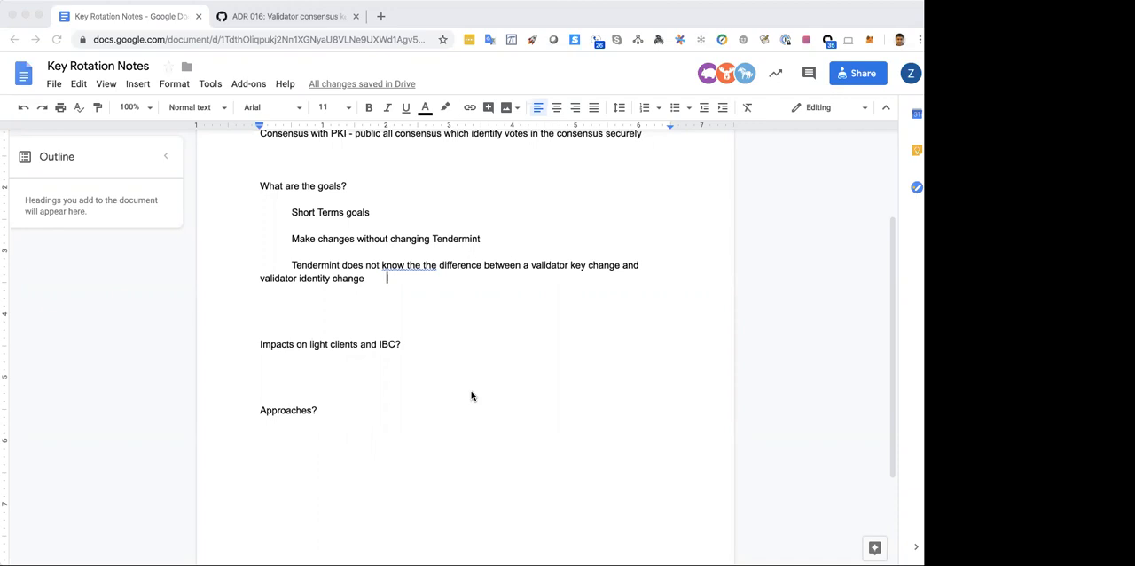
mouse_move(452, 432)
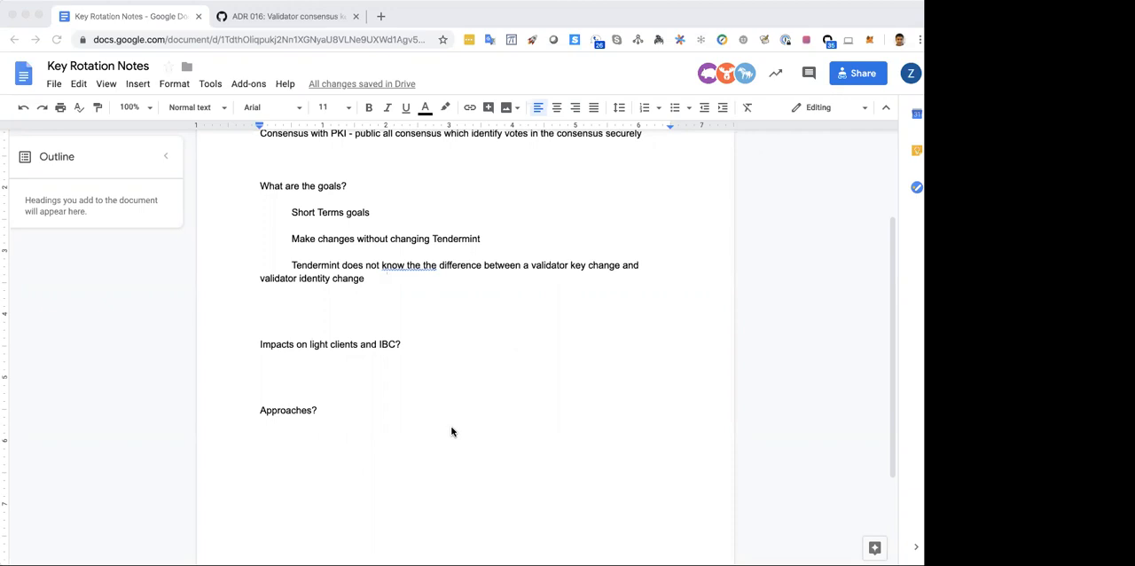
mouse_move(223, 53)
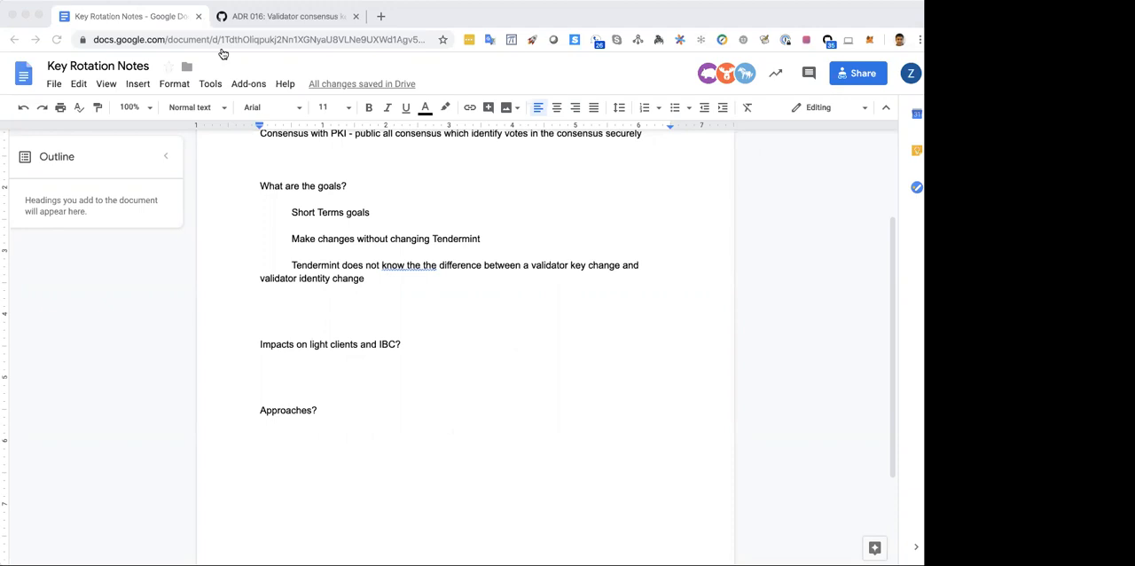
mouse_move(550, 355)
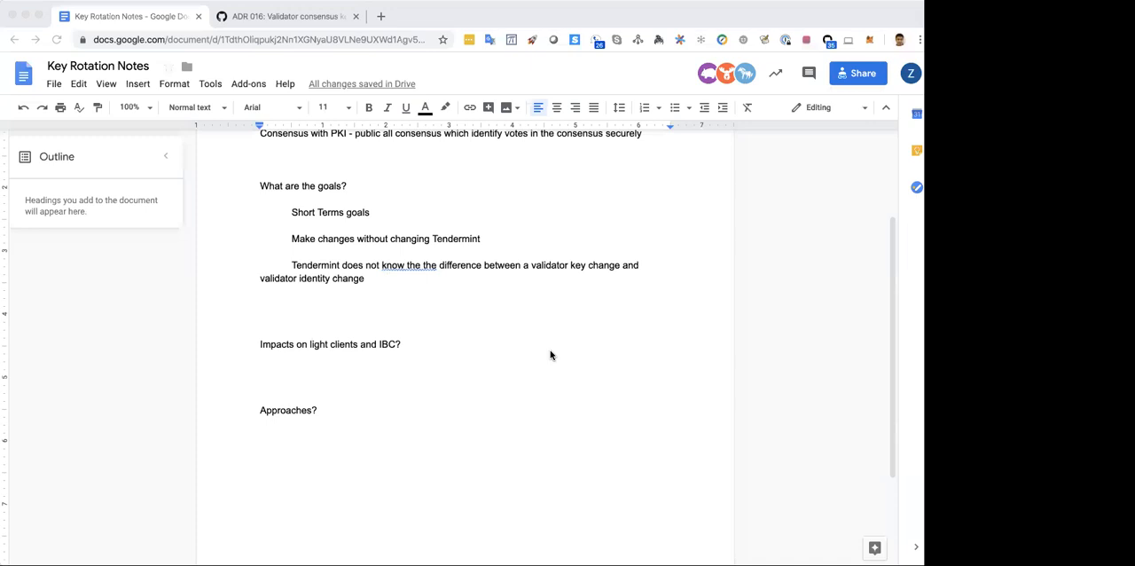
mouse_move(561, 196)
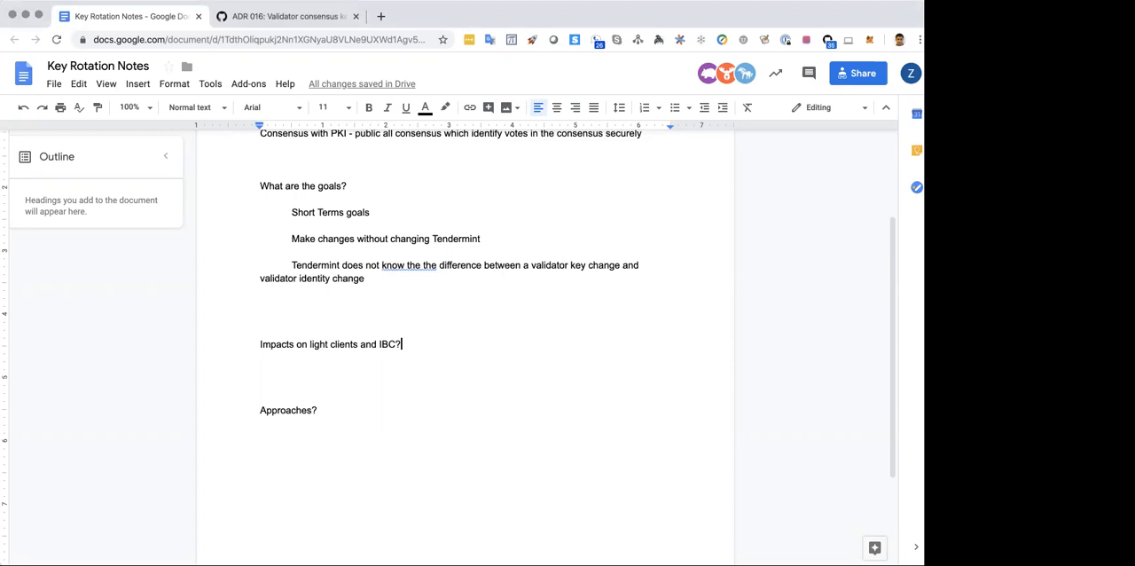
- Write 'Long range attacks and key deletion' under 'Impacts on light clients and IBC?'
type("Long range accounts and")
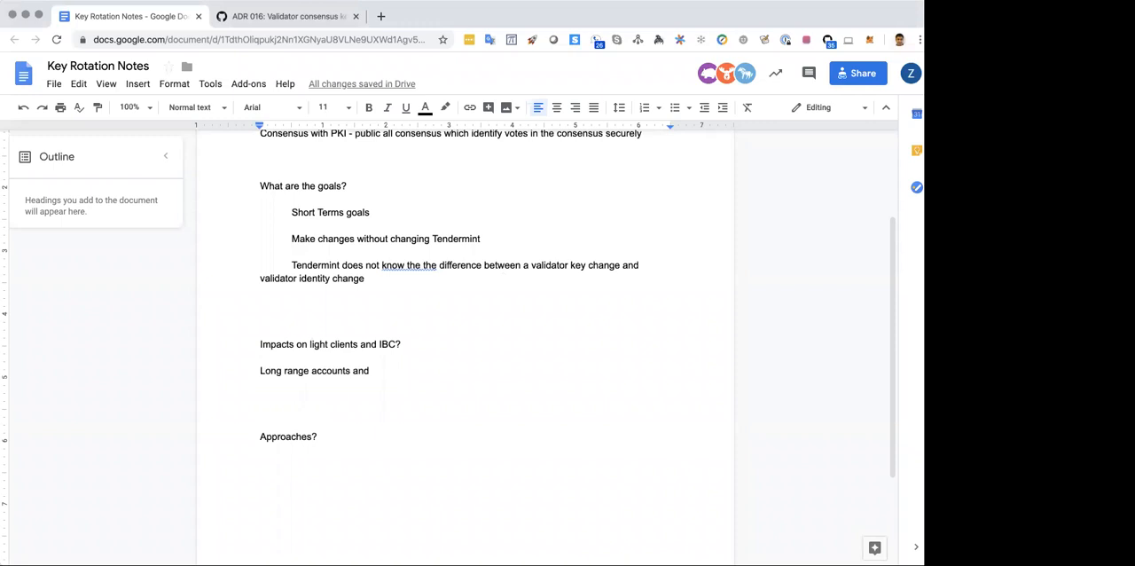
type("attack")
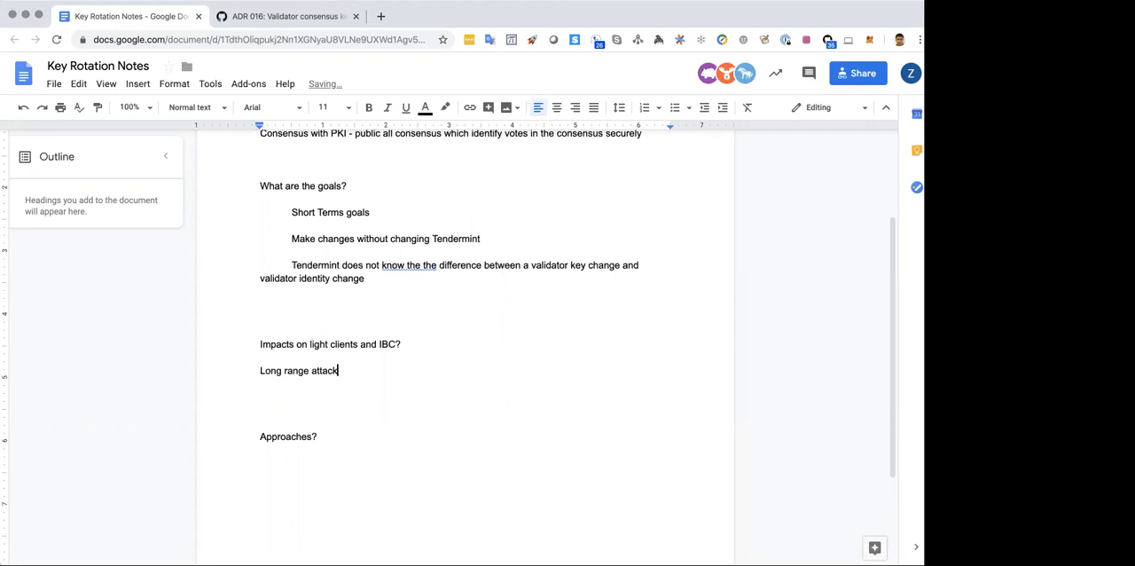
type("s and key dela")
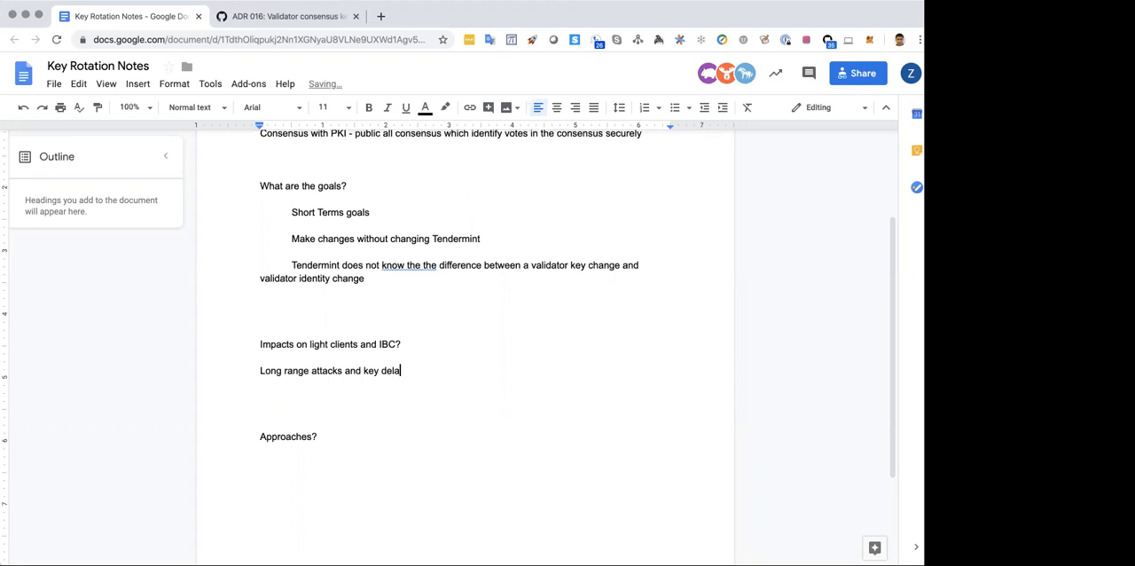
type("tion")
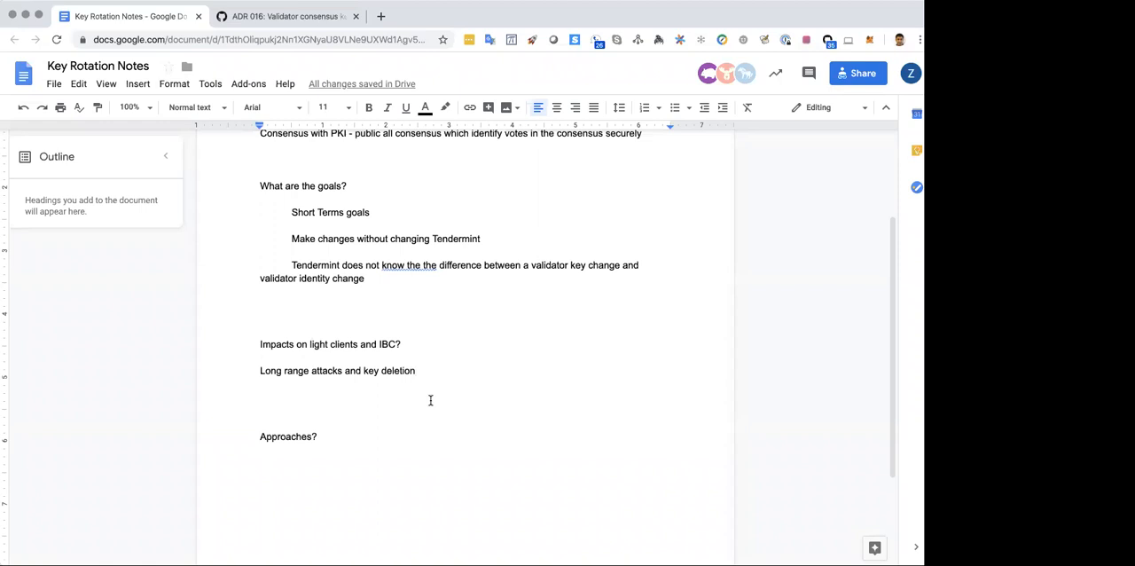
left_click(417, 371)
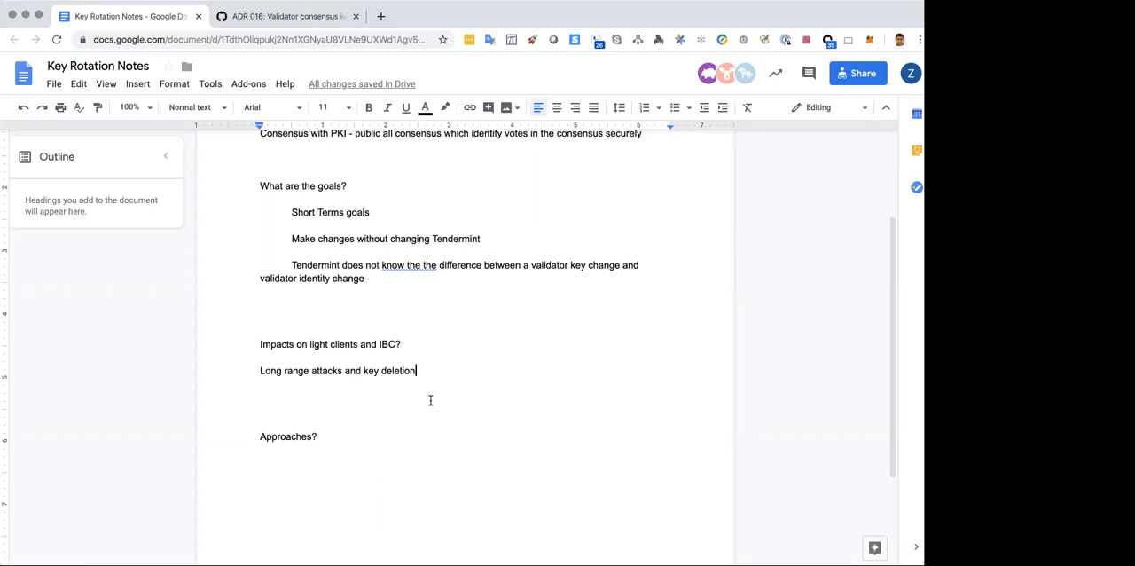
mouse_move(432, 405)
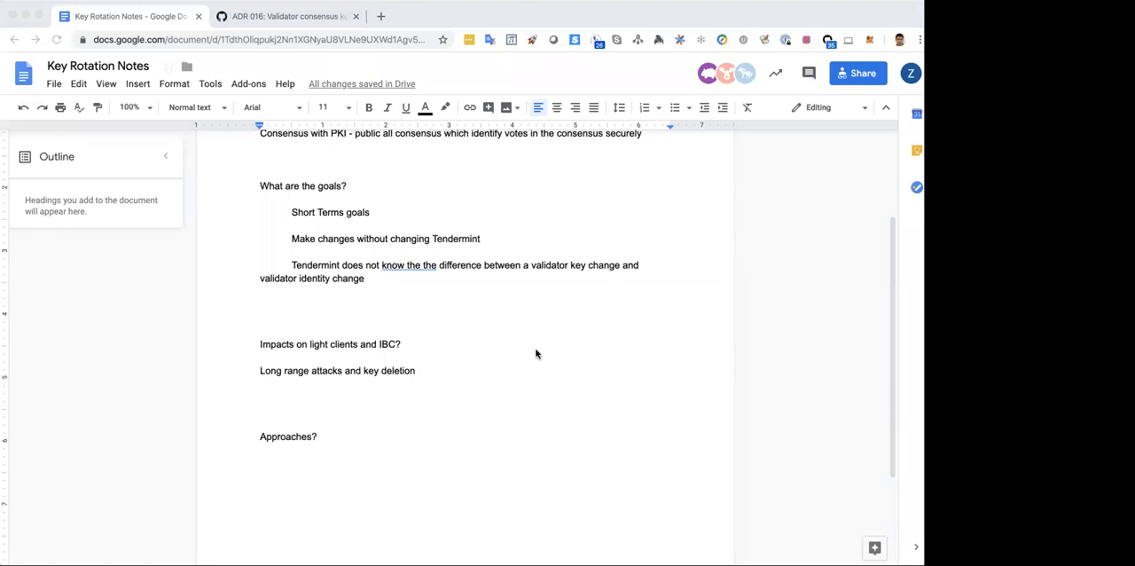
mouse_move(524, 365)
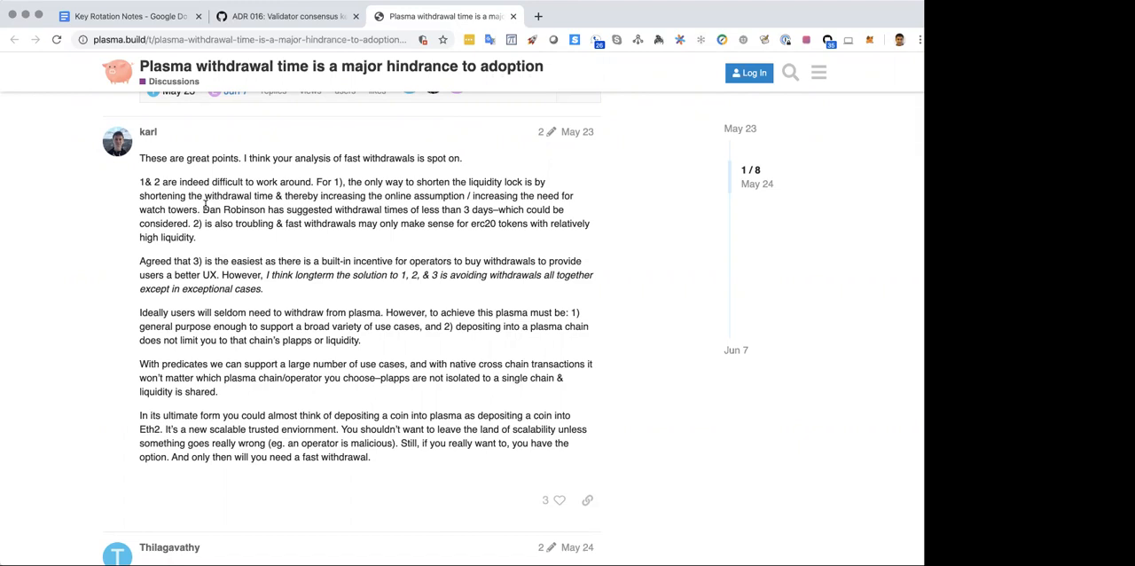
- Switch to the plasma.build tab showing the 'Plasma withdrawal time' thread
left_click(124, 16)
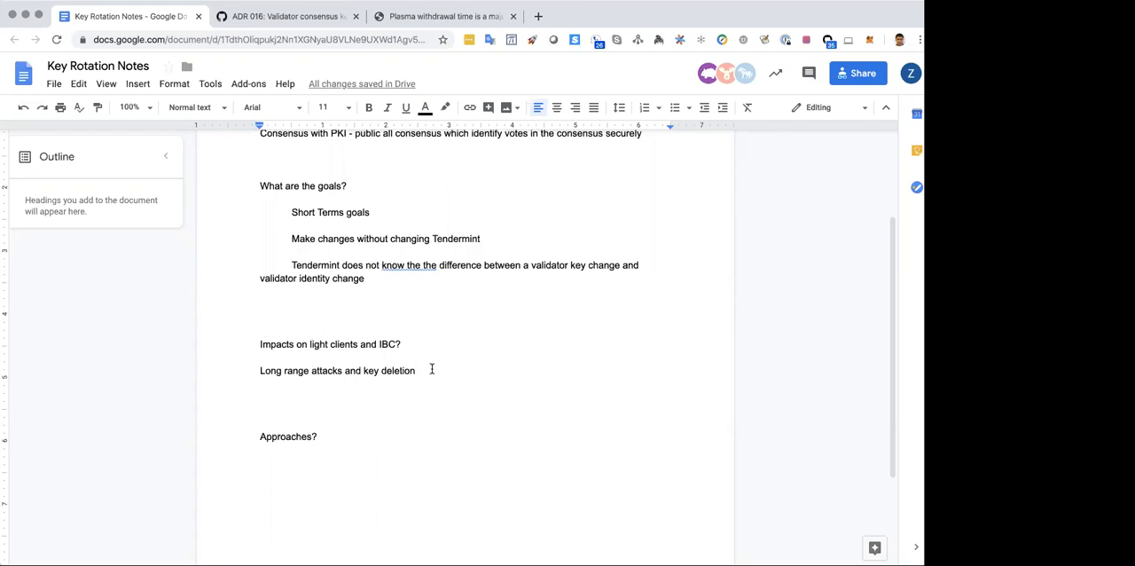
left_click(416, 369)
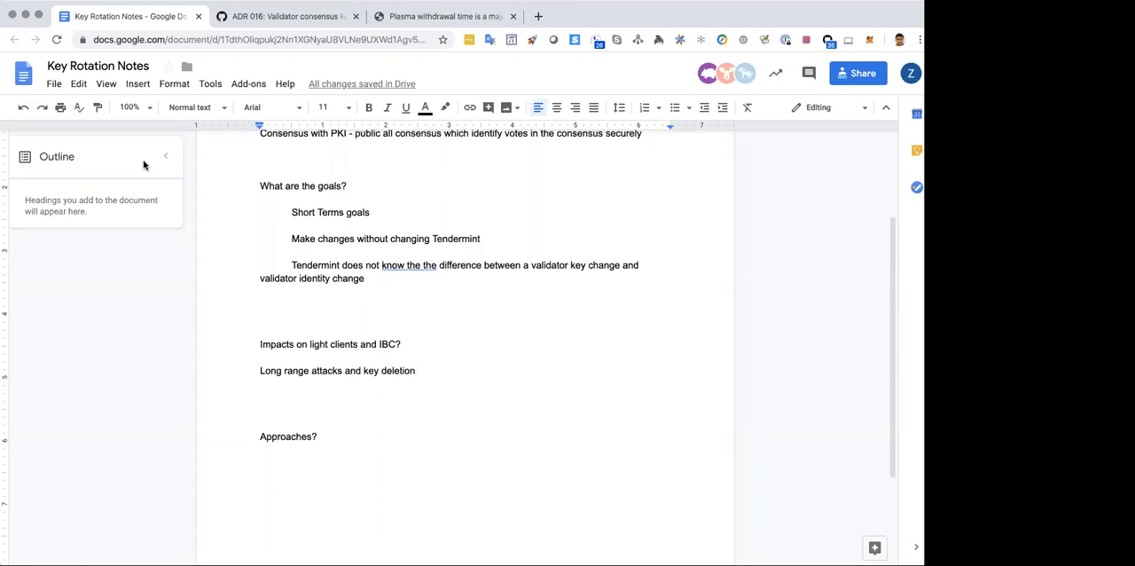
left_click(416, 369)
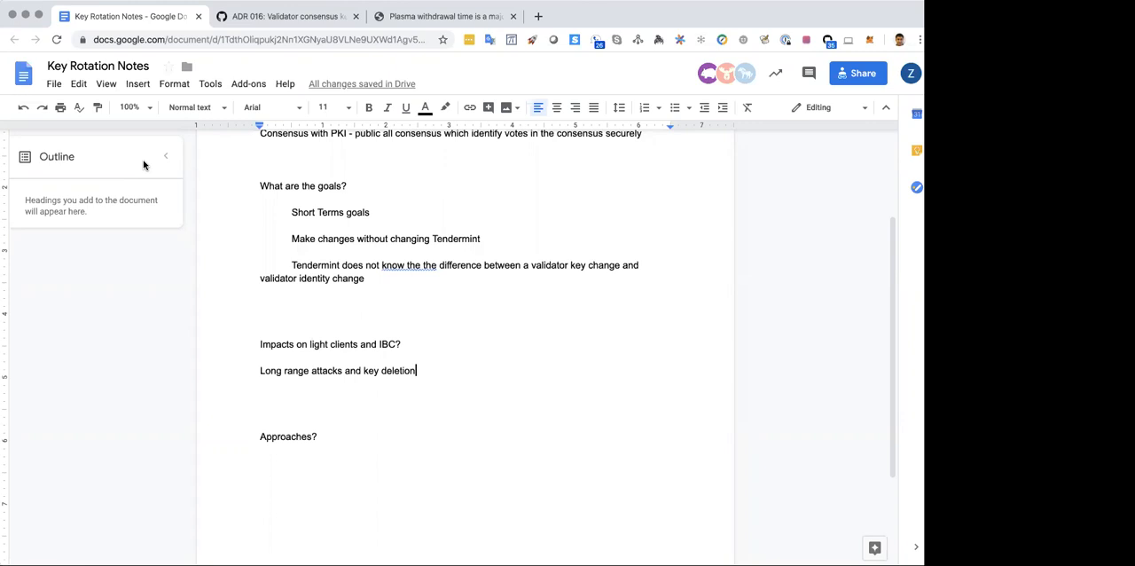
mouse_move(196, 509)
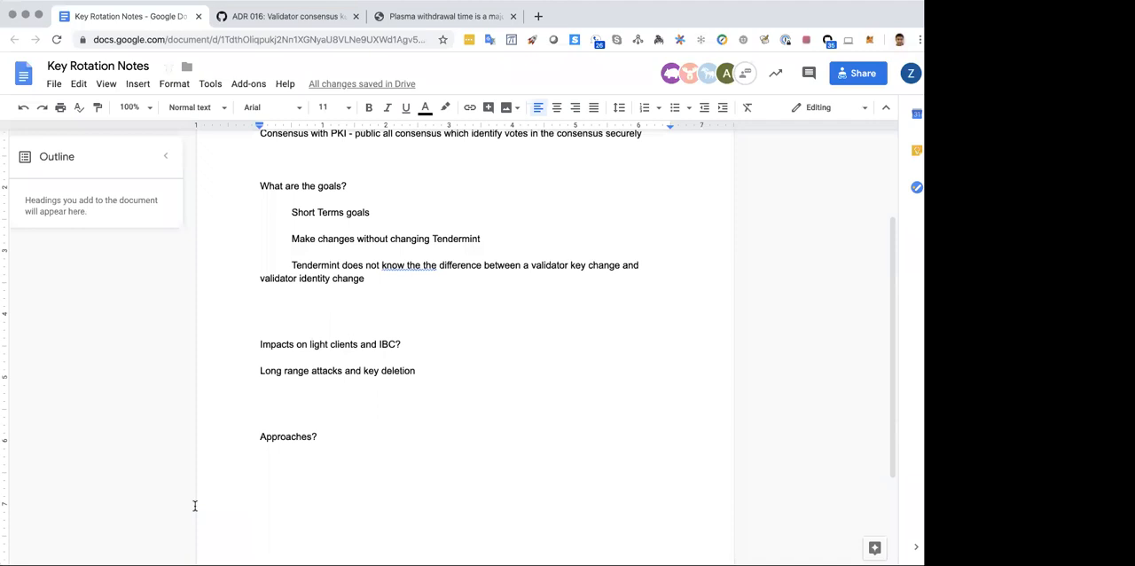
- Add a parenthesised nearprotocol.com long-range-attacks blog link after 'key deletion'
type("()")
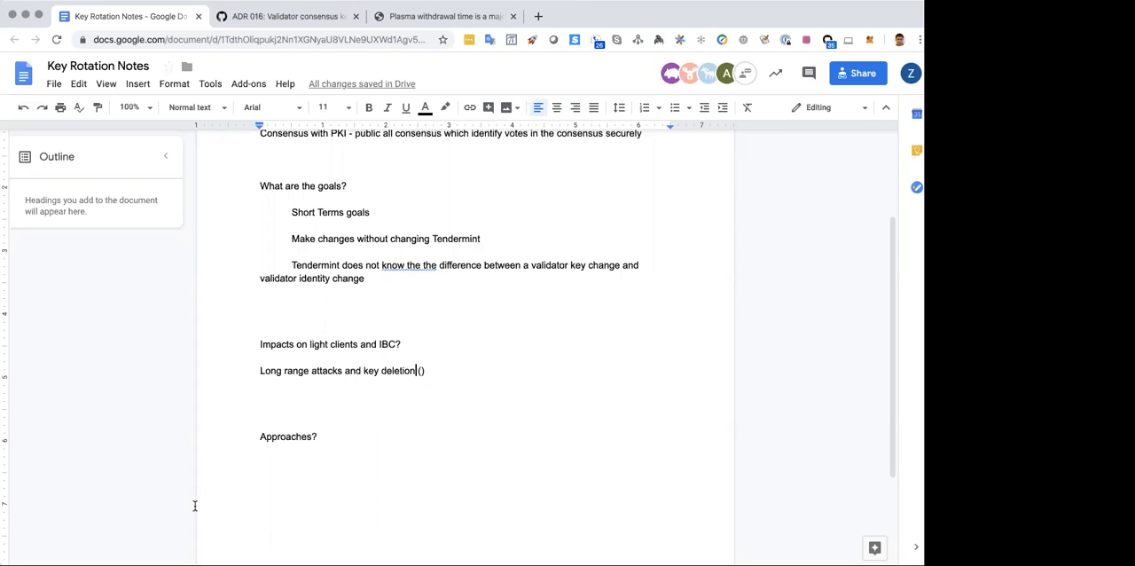
type("https://nearprotocol.com/blog/long-range-attacks-and-a-new-fork-choice-rule “Forward-secure keys”")
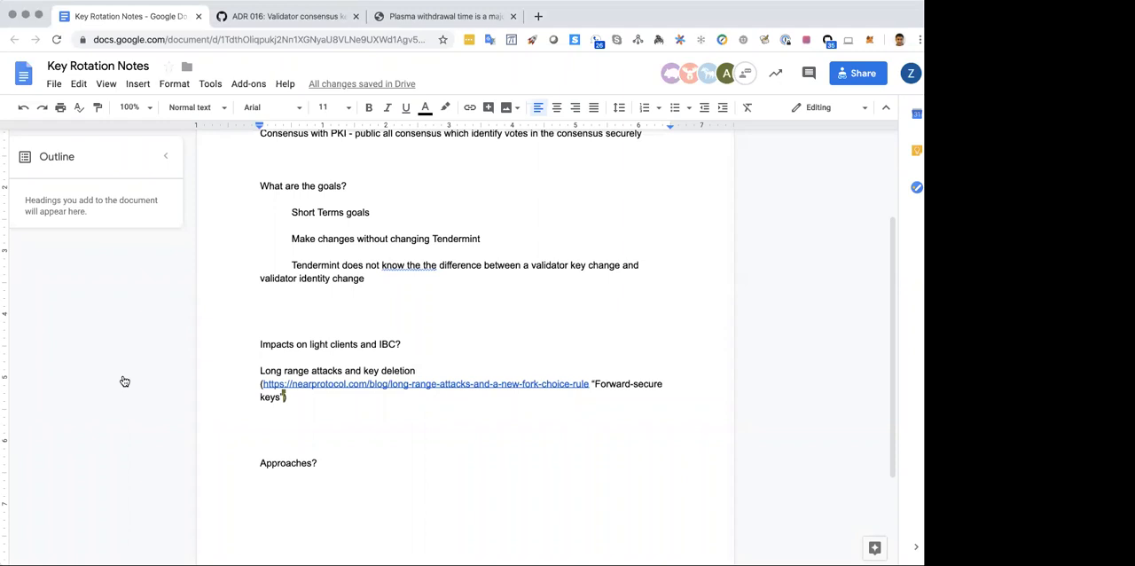
mouse_move(29, 219)
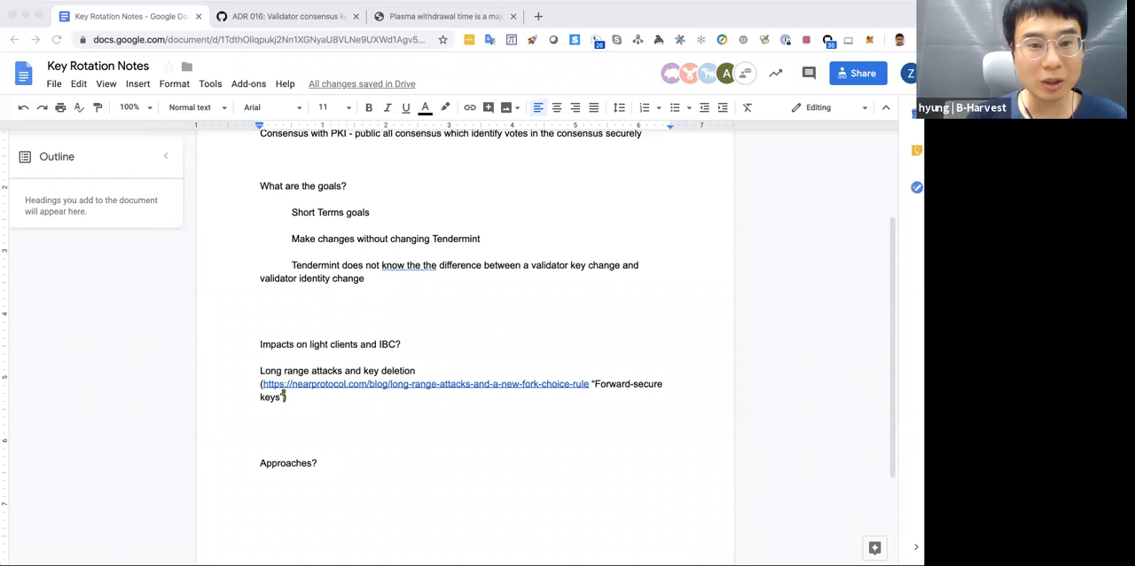
left_click(284, 16)
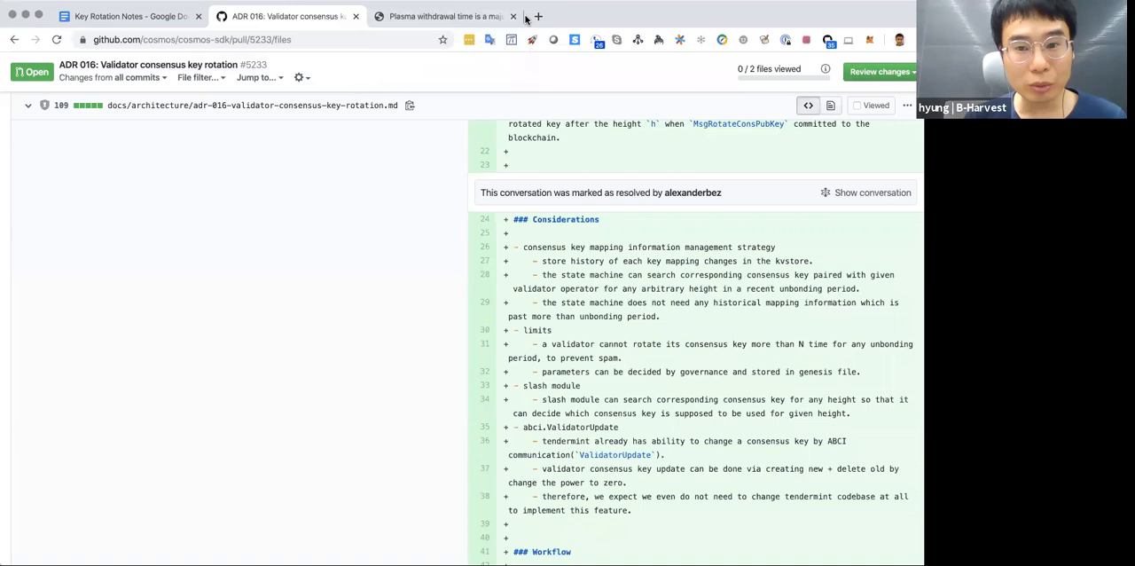
left_click(512, 16)
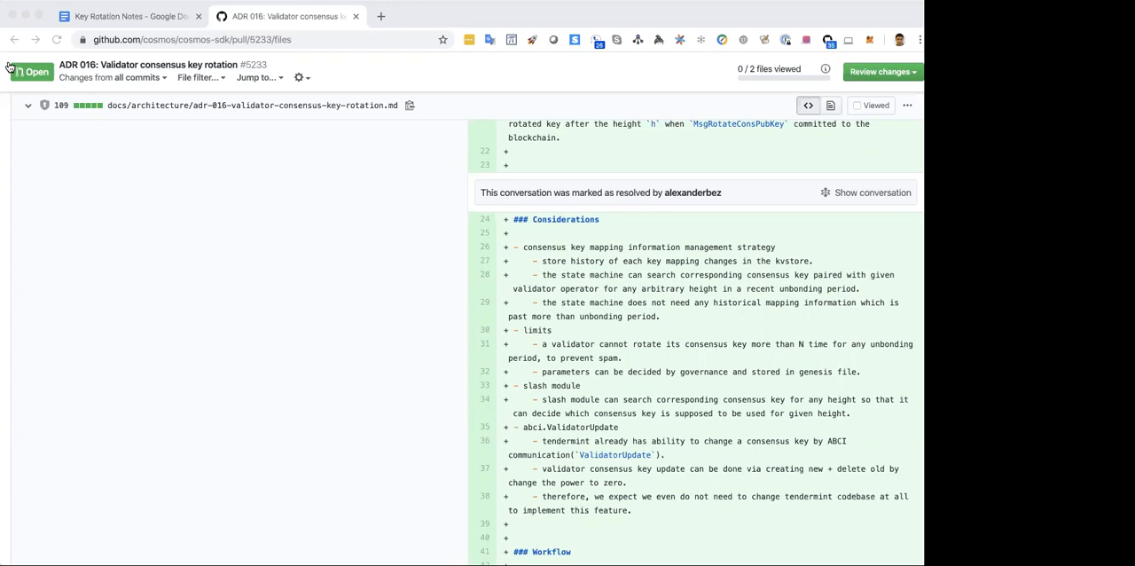
mouse_move(521, 362)
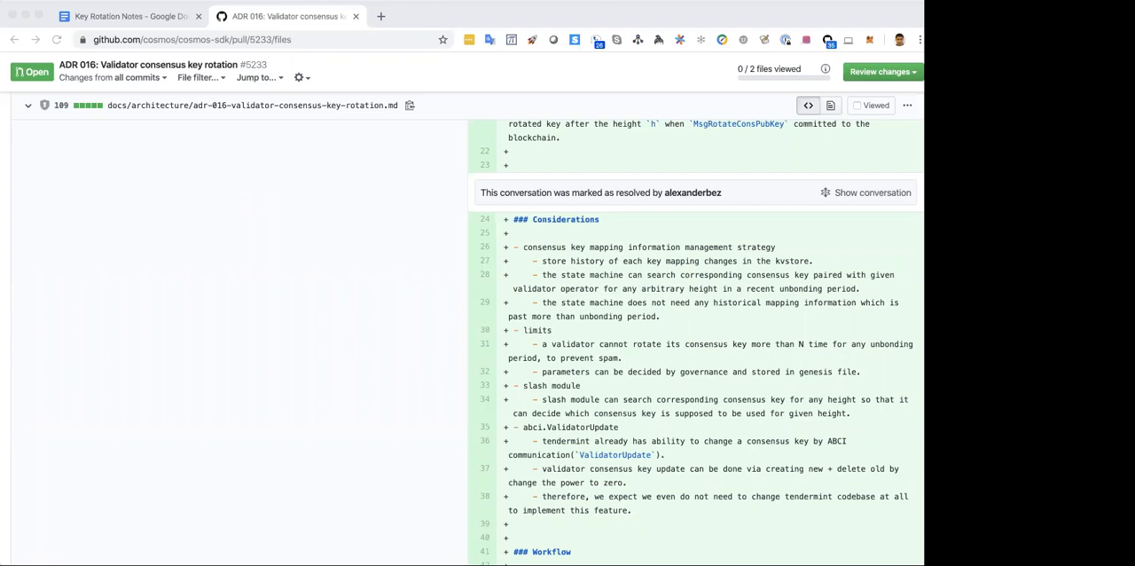
mouse_move(298, 382)
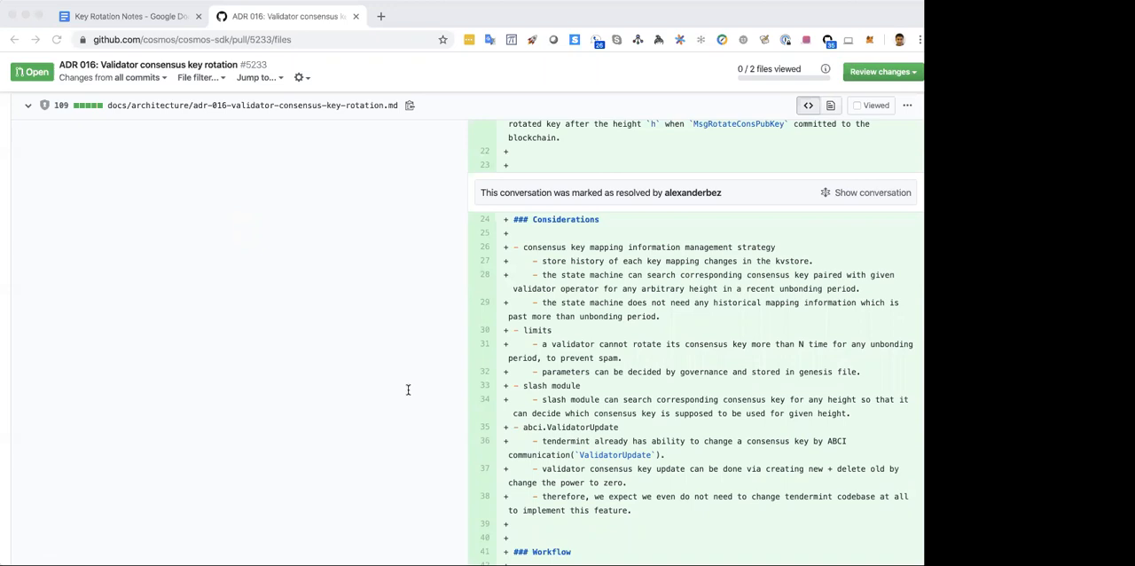
mouse_move(170, 455)
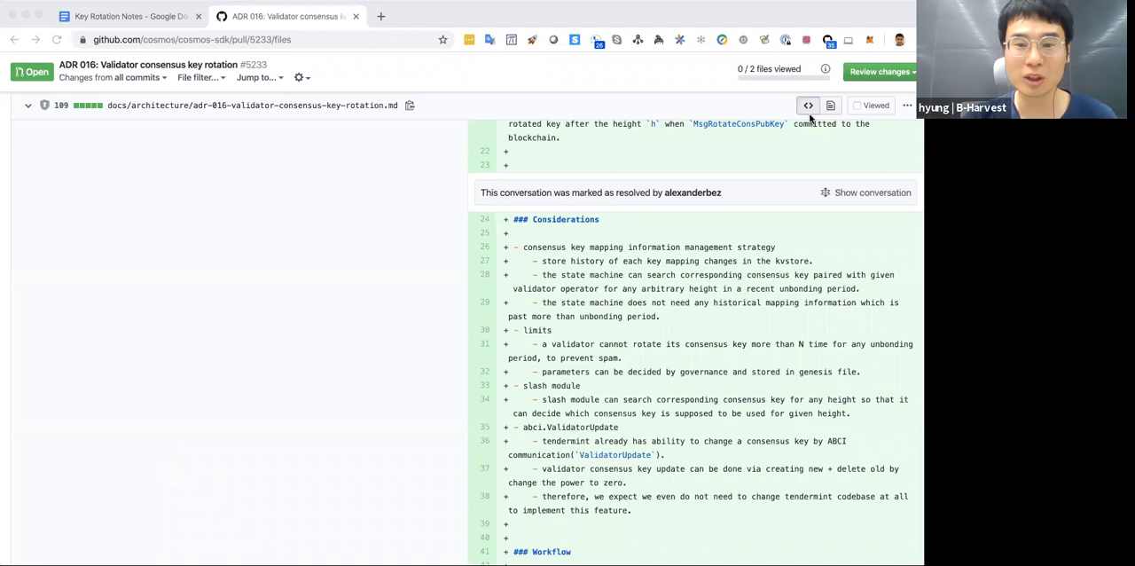
- Under Approaches add 'Two options', option 1 about adding the consensus key in the cosmos sdk, and start option 2 'Change'
left_click(129, 16)
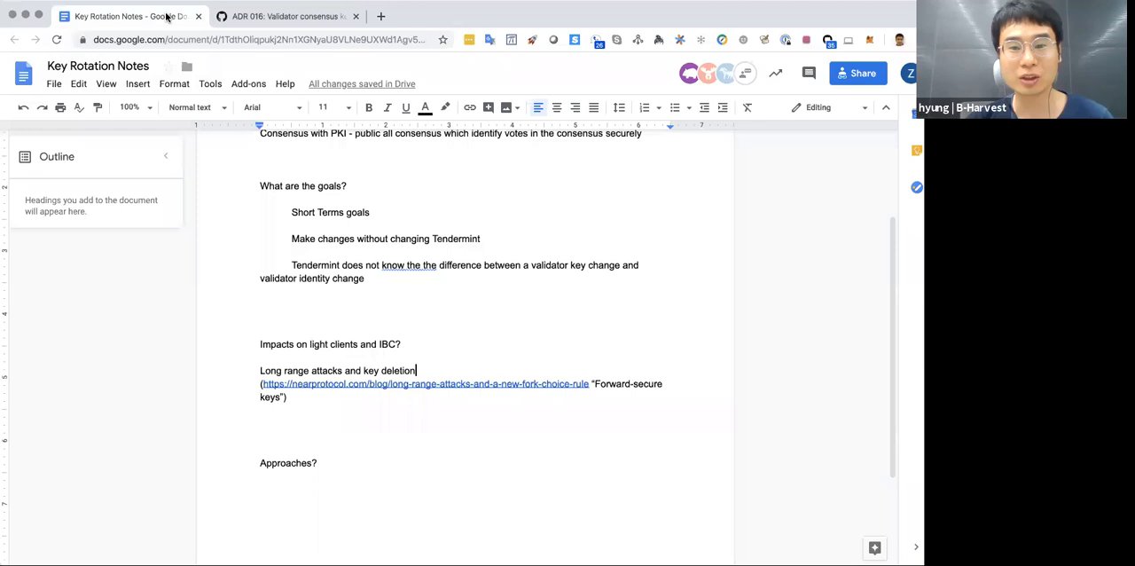
mouse_move(451, 423)
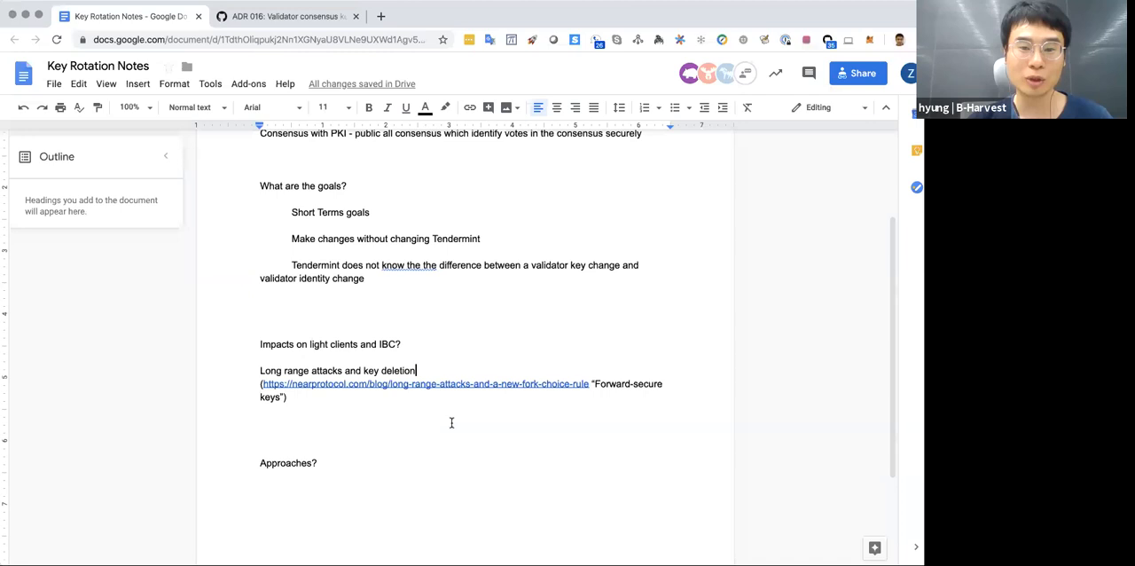
type("Two options")
type("No Tendermint changes, m")
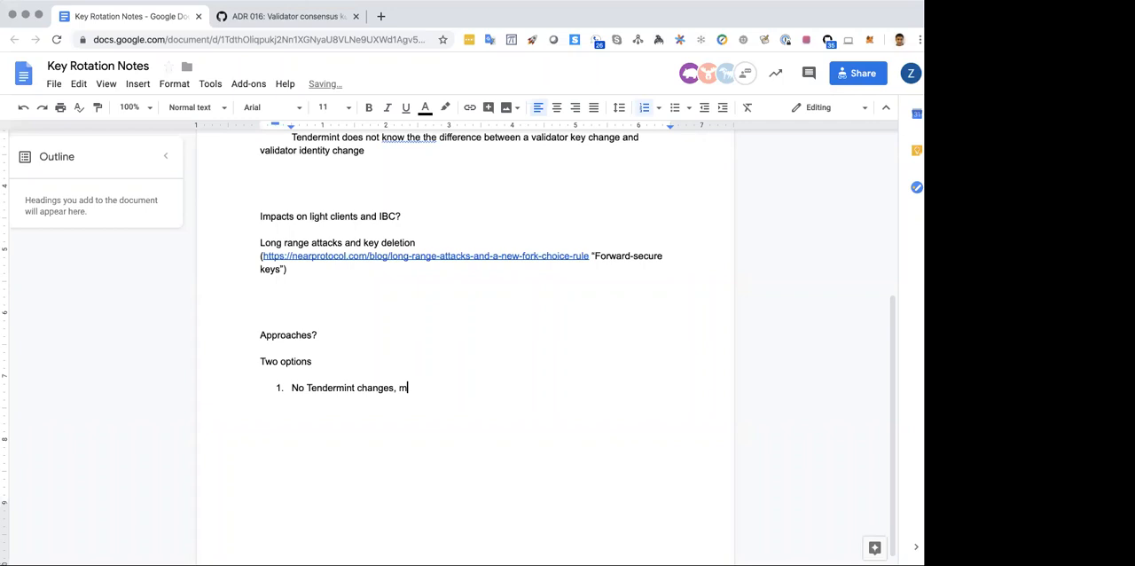
type("add consensus key and fee to change consensus key in the cosmos sdk.")
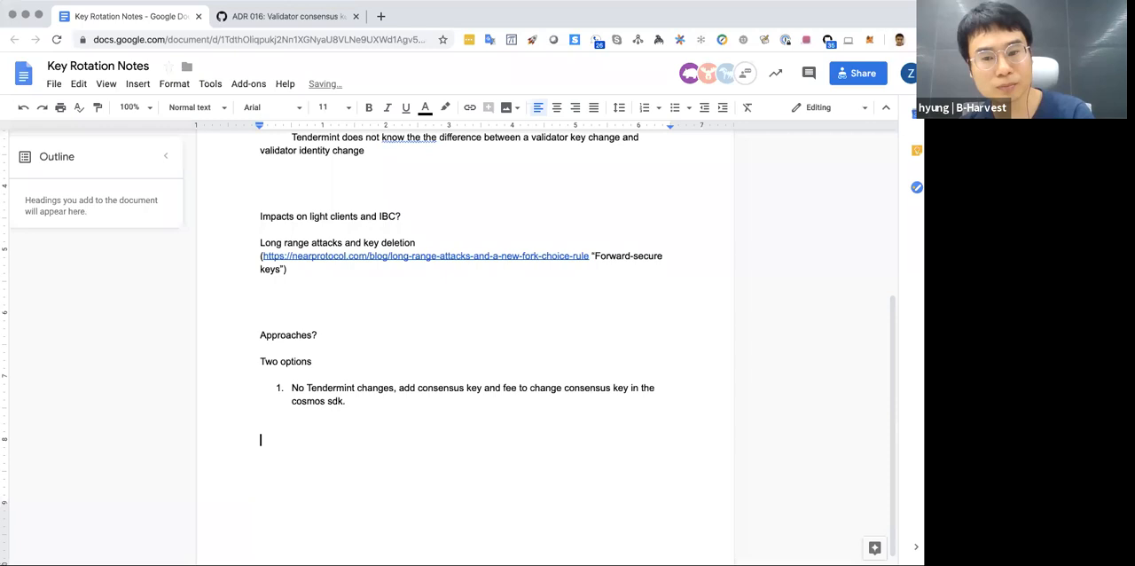
type("Change")
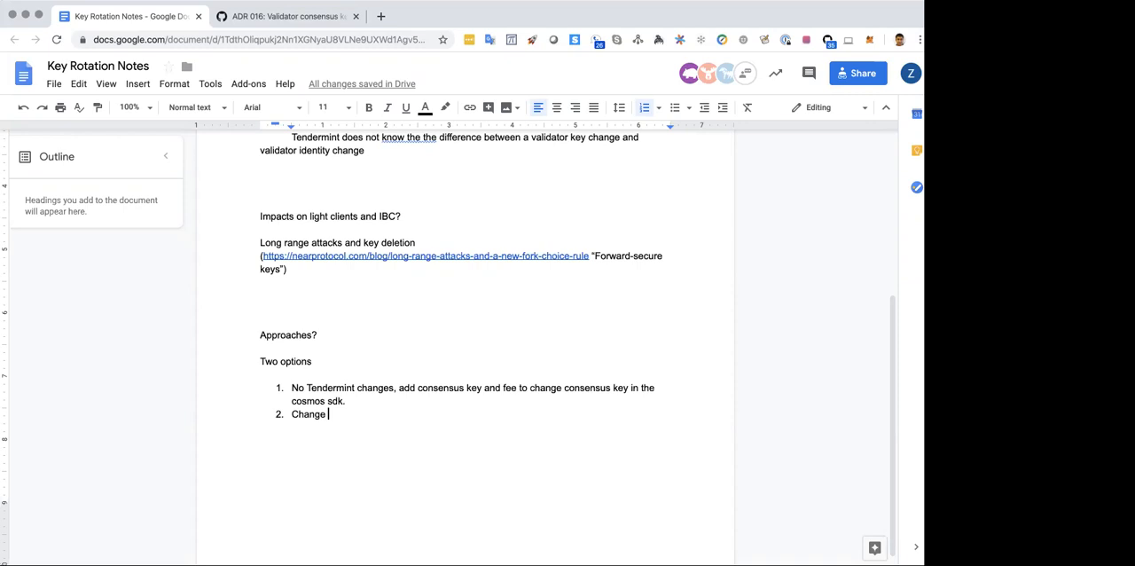
- Extend option 2: 'Change Tendermint header structure to make light clients aware of identity key', fixing the 'identity' spelling
key("backspace")
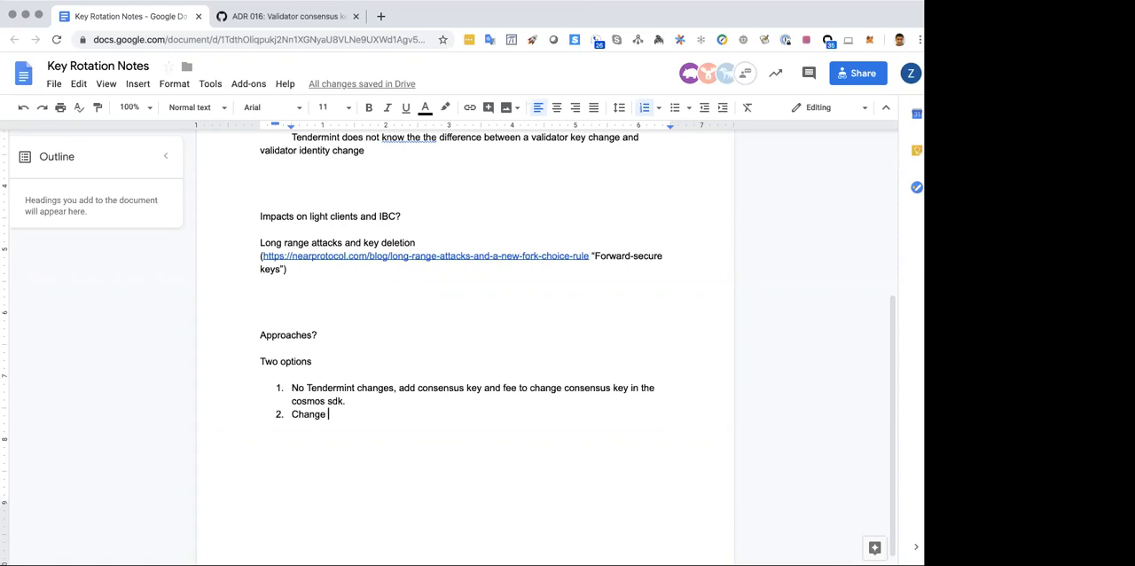
type("Tendermint header")
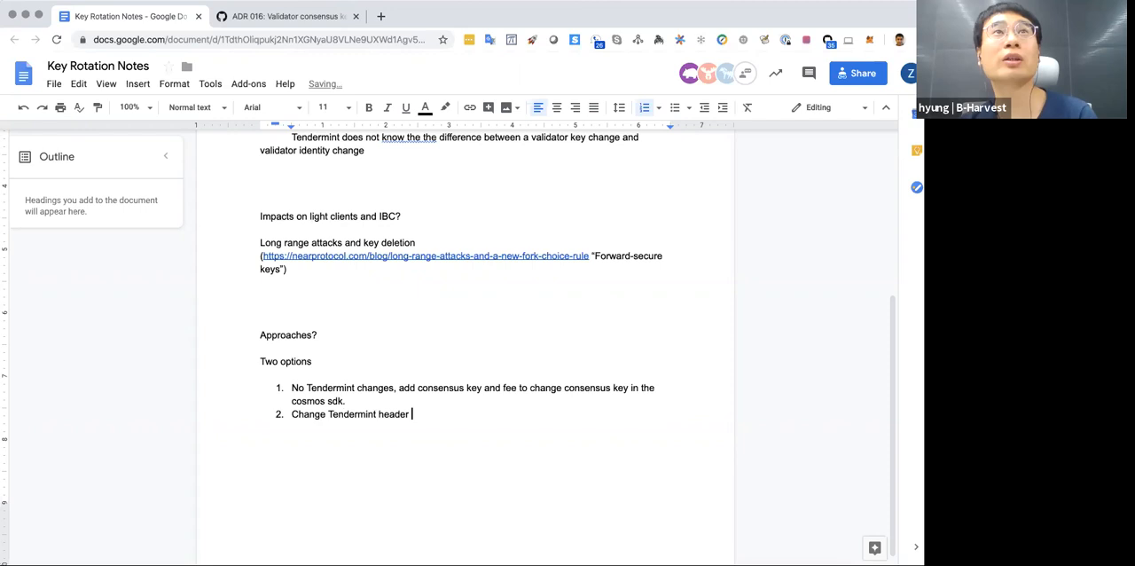
type("structure to make light cli")
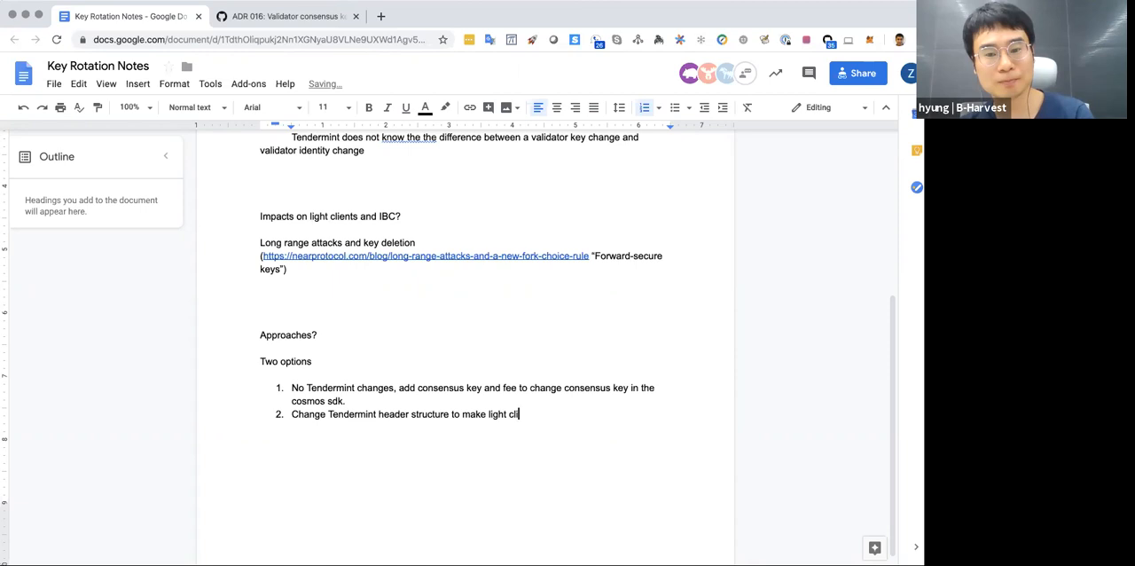
type("ents aware of Tend")
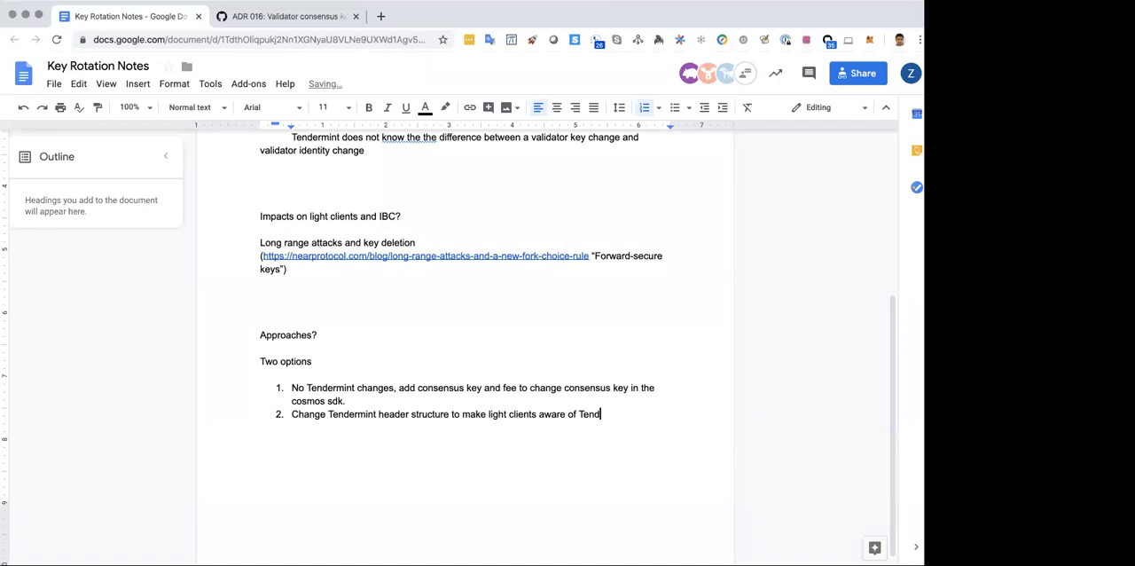
type("identity kesy")
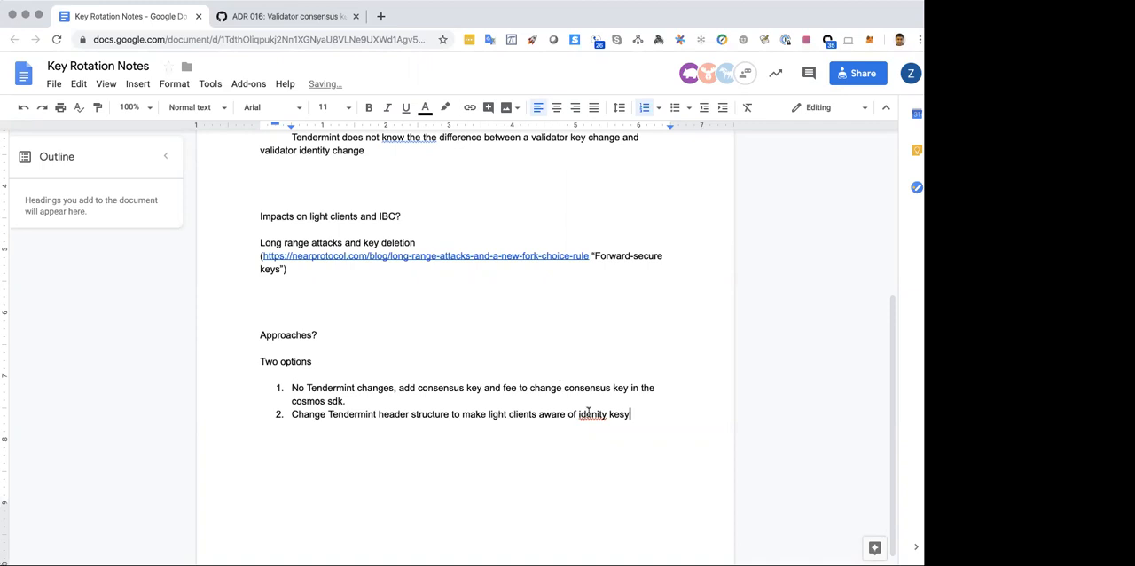
right_click(592, 414)
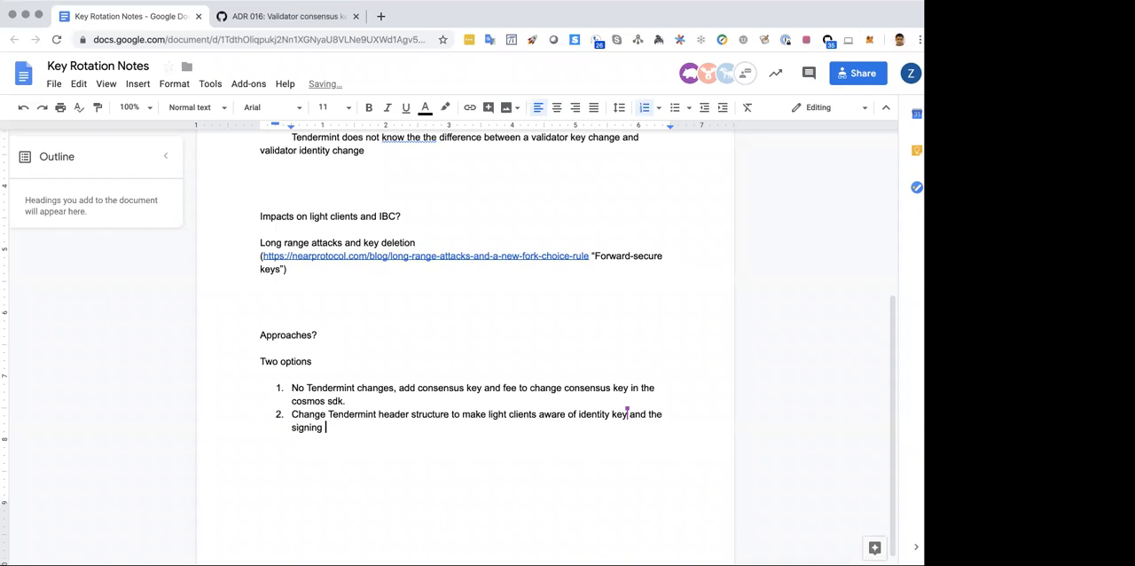
- Finish option 2 so it ends with 'the signing key'
type("key")
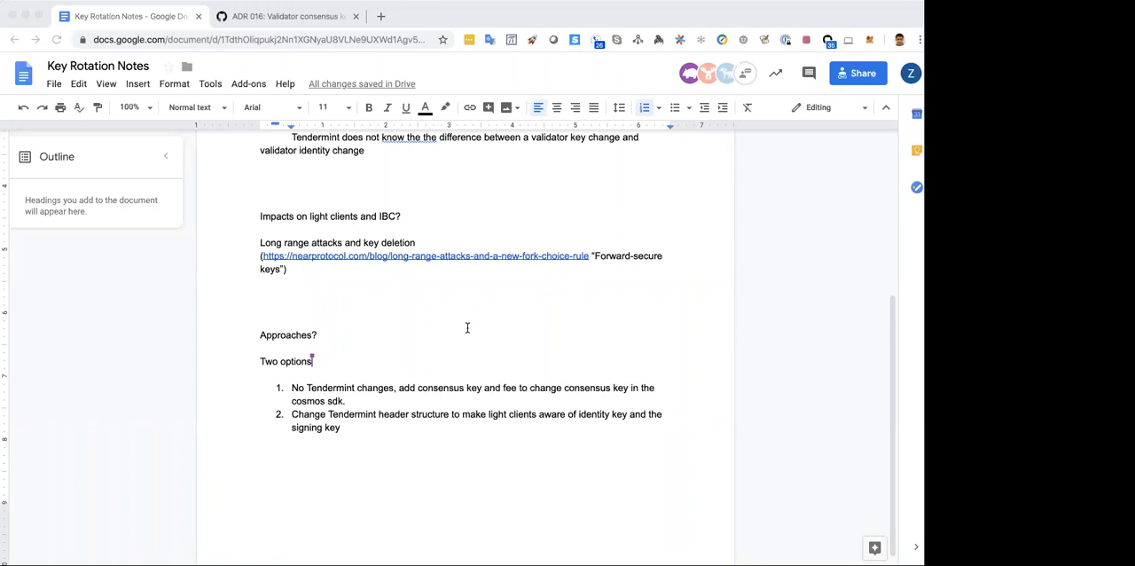
mouse_move(162, 430)
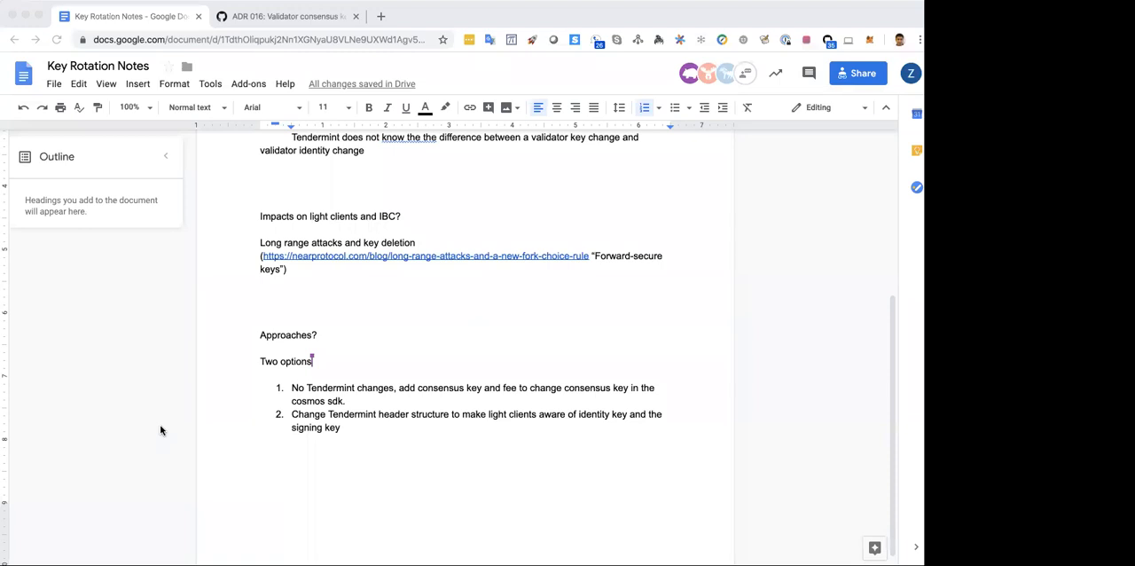